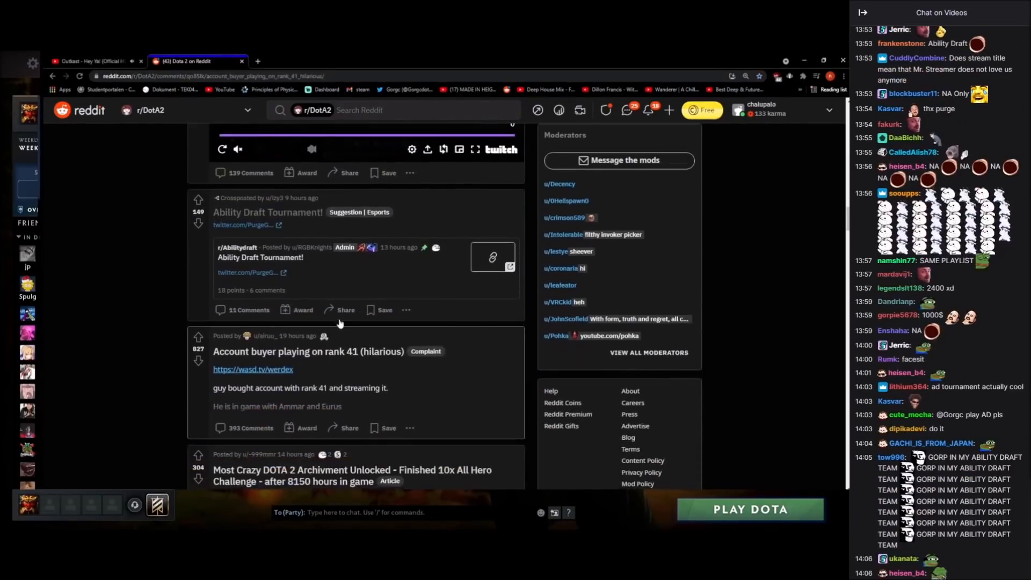
Switch to the player's Dota2ProTracker stats tab and scroll through the recent lost matches
click(253, 369)
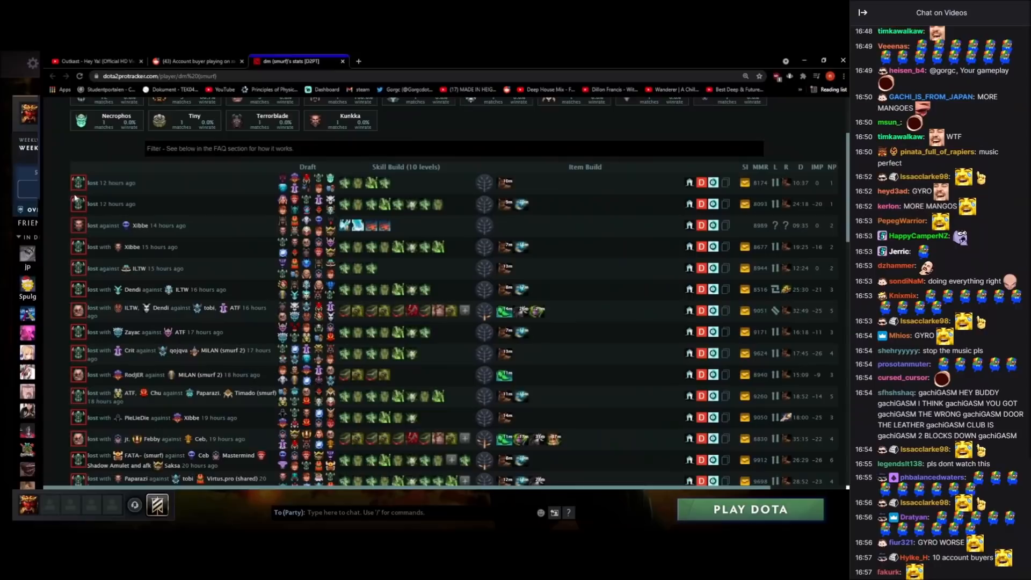
scroll(down, 3)
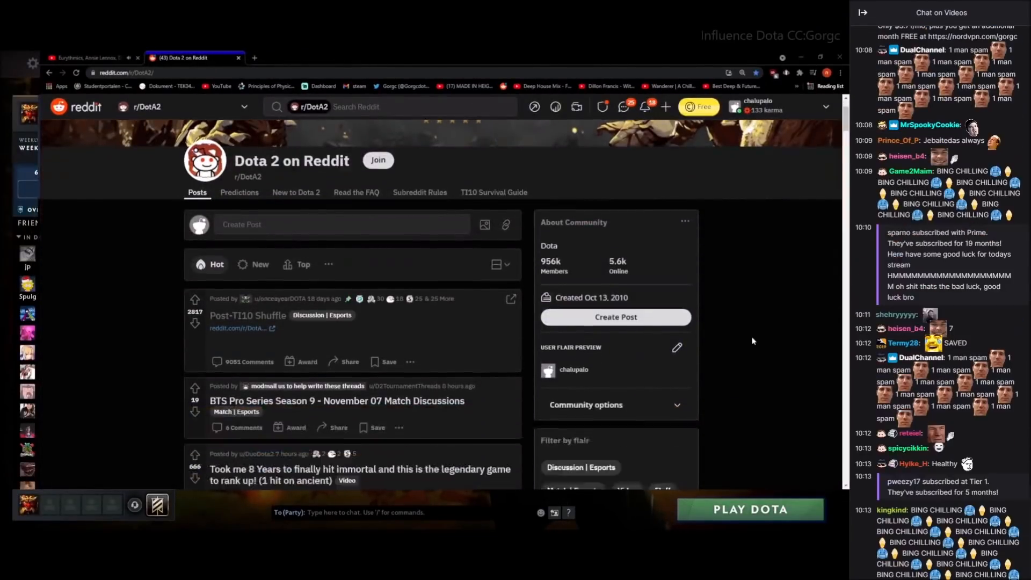
Play the r/DotA2 'finally reaching immortal' gameplay video and watch it to the end
scroll(down, 3)
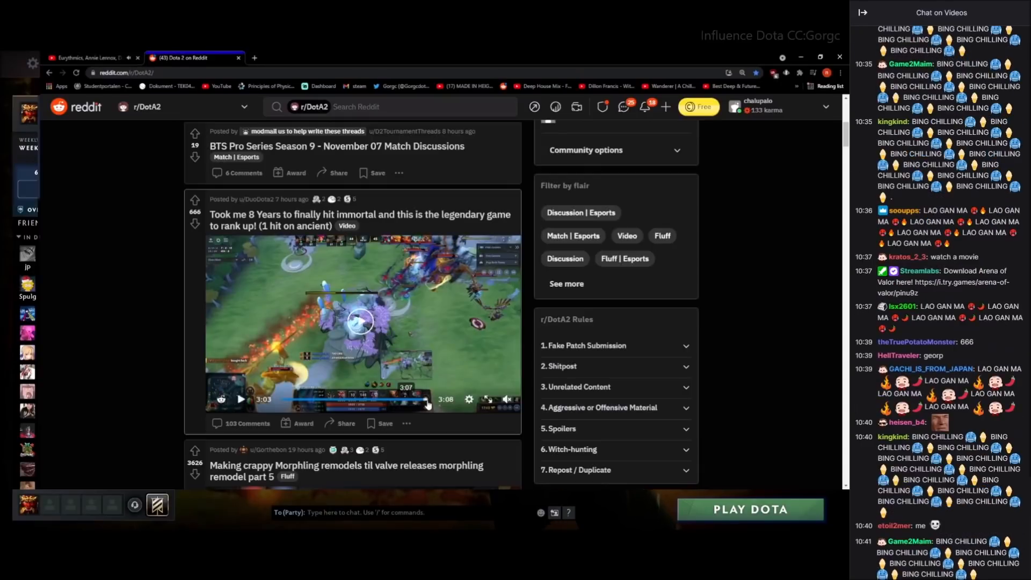
click(240, 399)
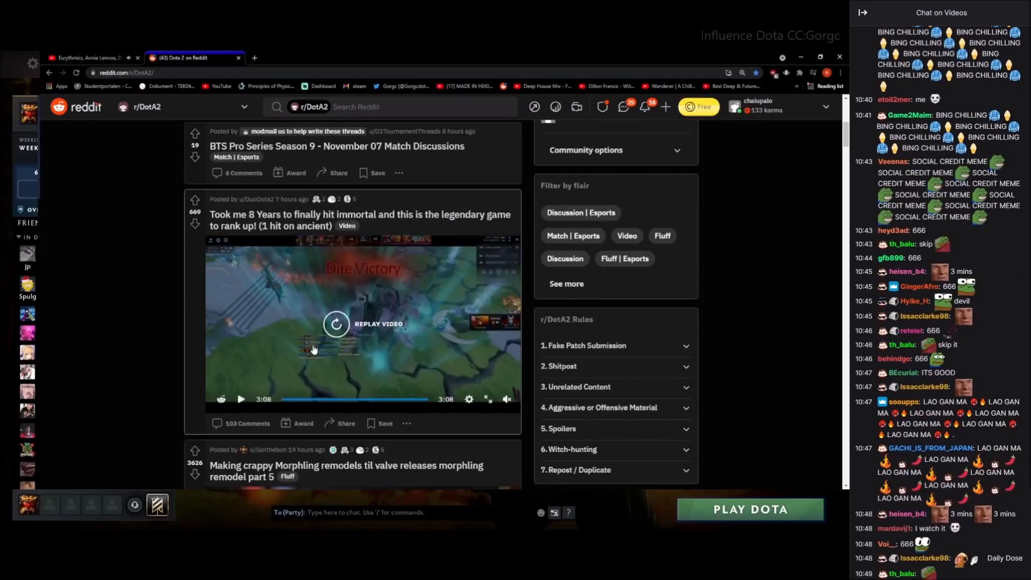
scroll(down, 3)
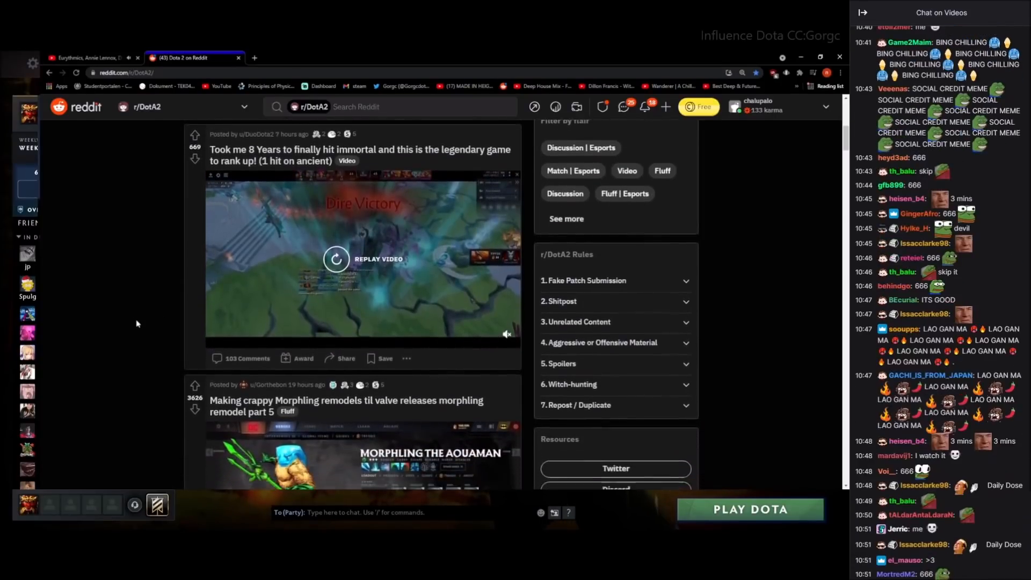
scroll(down, 3)
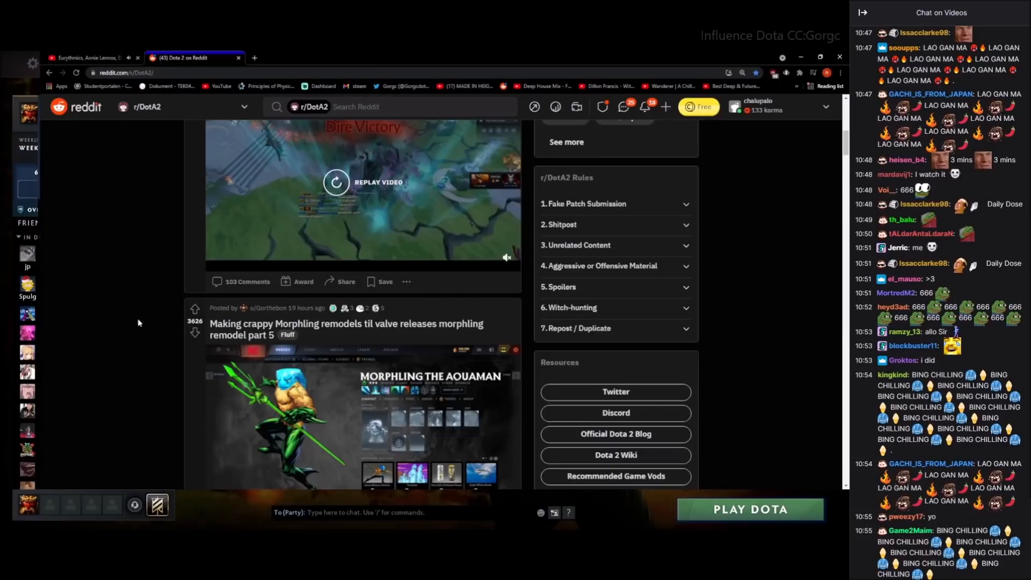
scroll(down, 3)
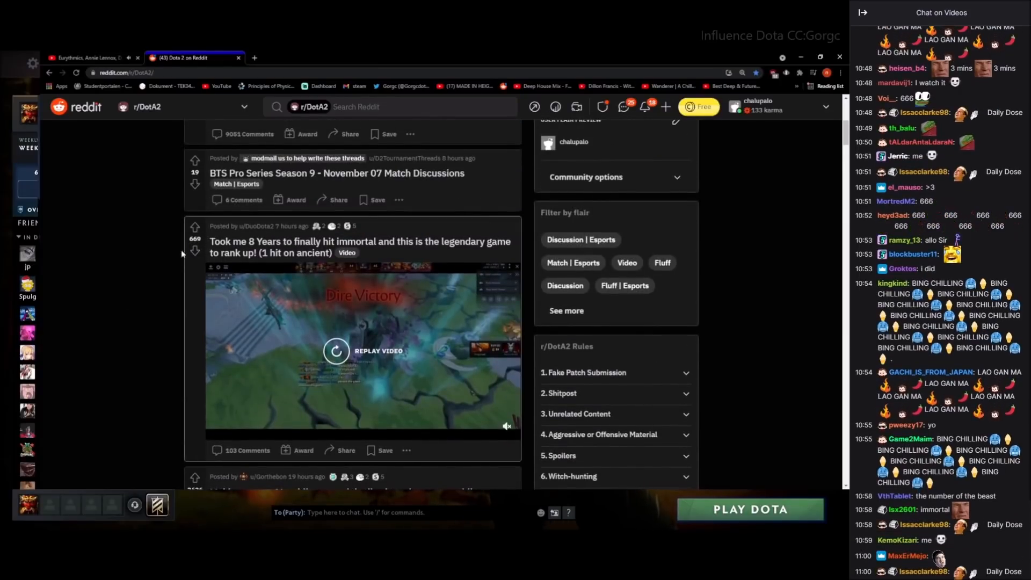
scroll(down, 3)
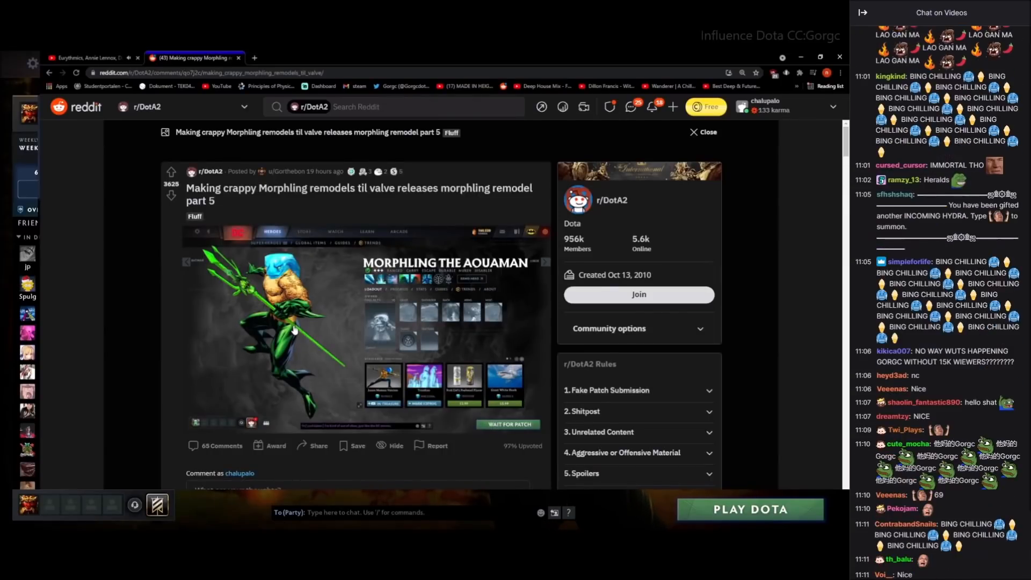
Read the Morphling remodels post comments, highlighting the top comment's first word
scroll(down, 3)
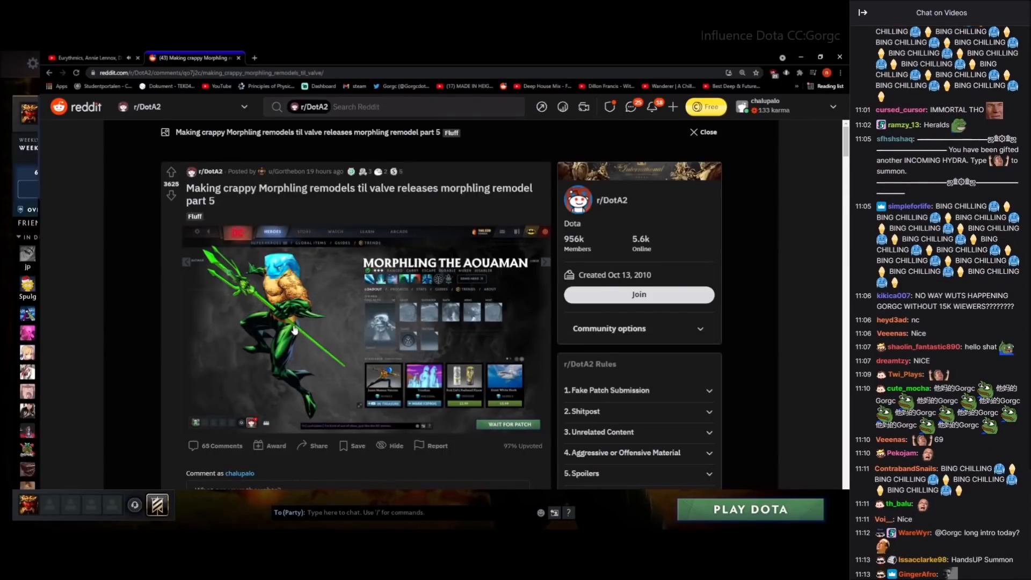
scroll(down, 3)
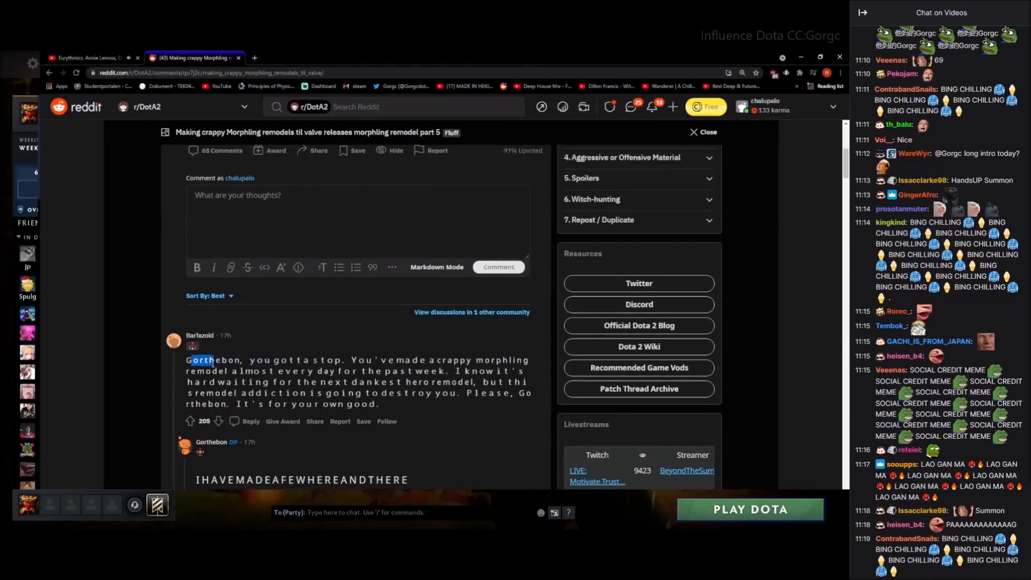
drag(188, 359, 448, 370)
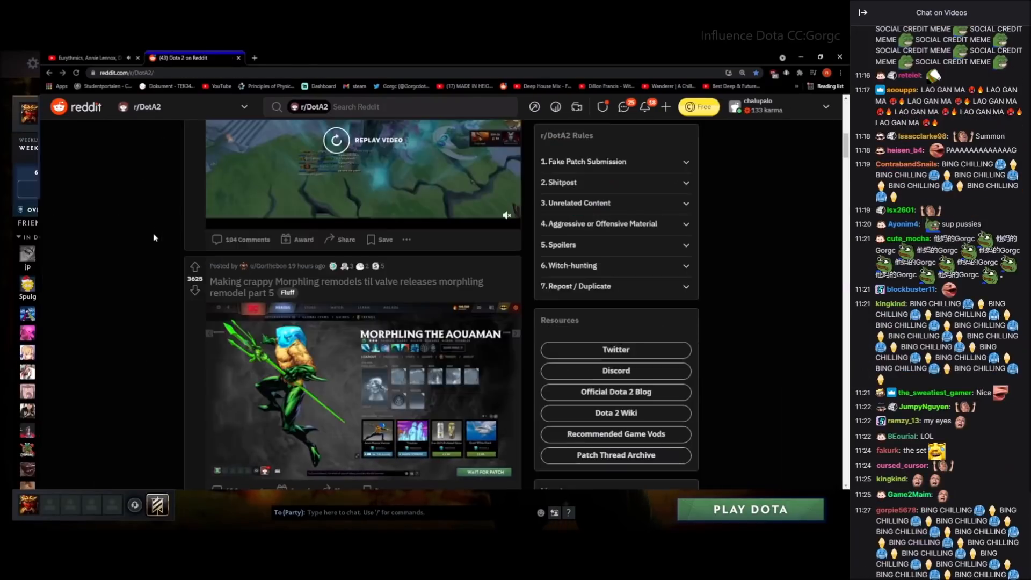
scroll(down, 3)
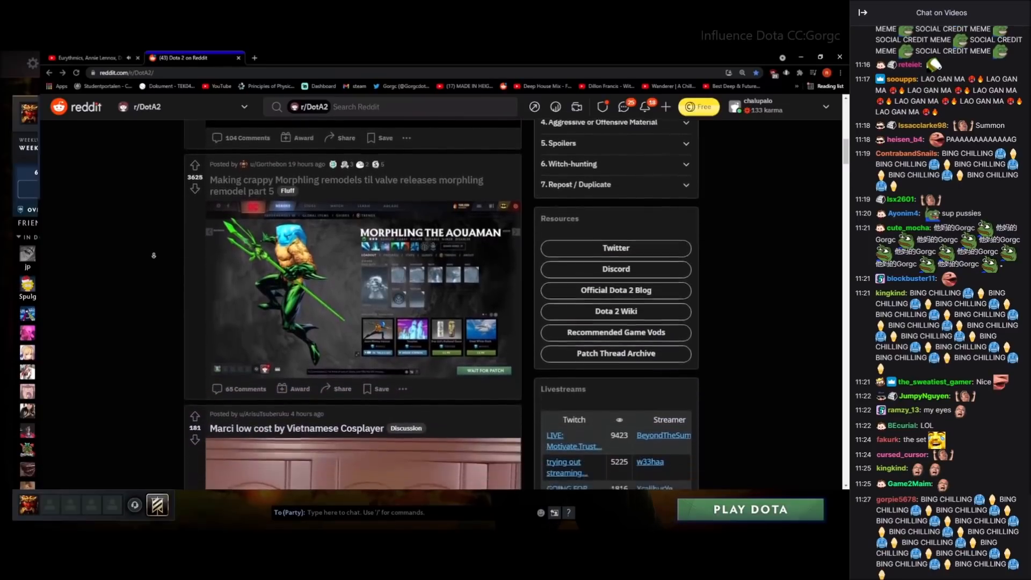
scroll(down, 3)
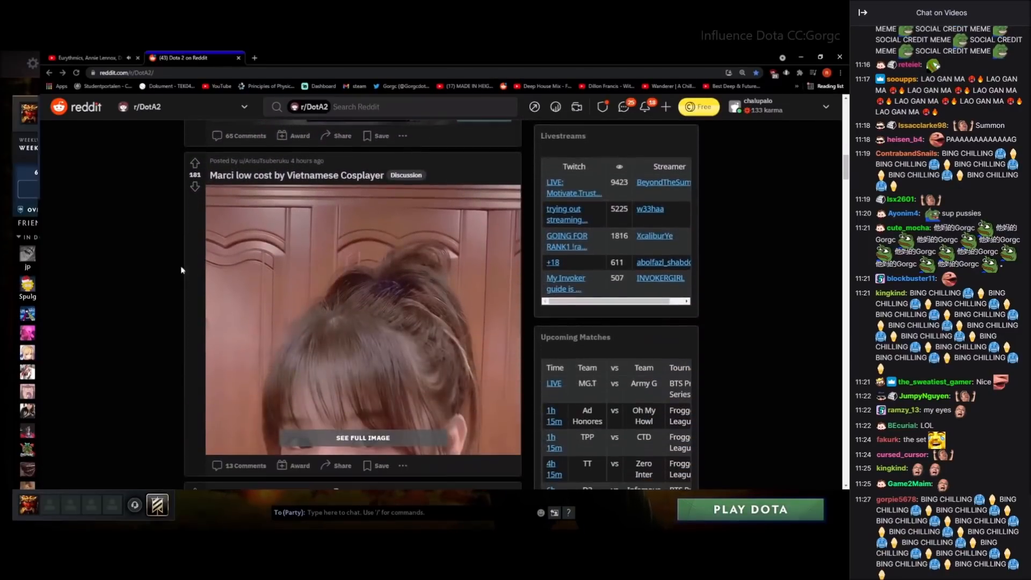
View the Marci low-cost cosplayer post, then close it back to the feed
click(363, 323)
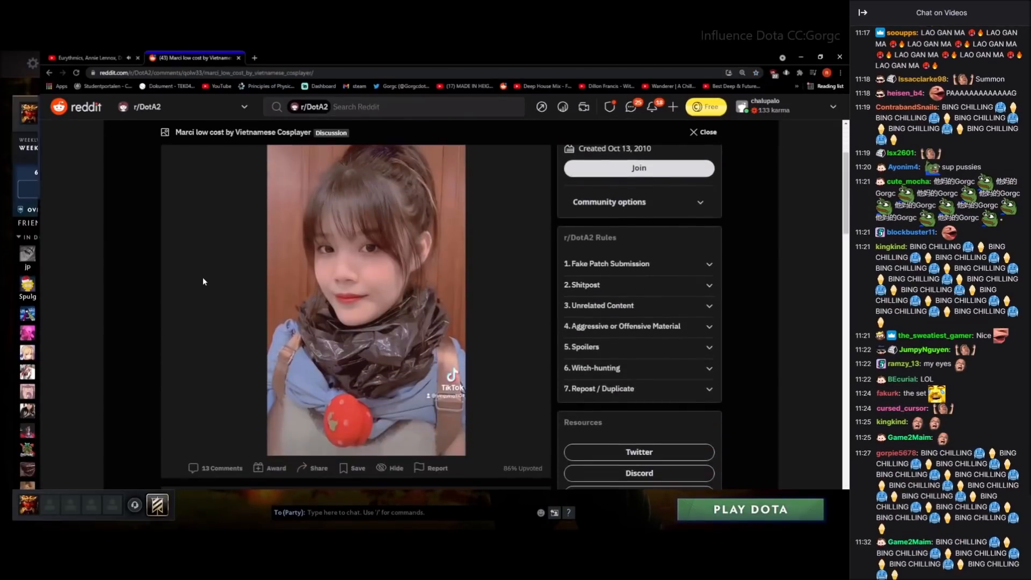
scroll(down, 3)
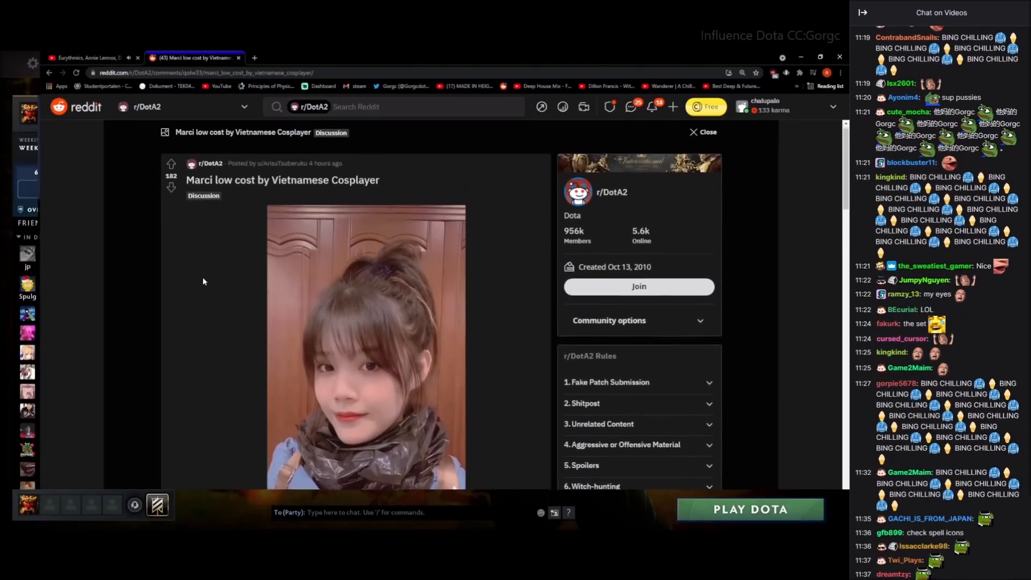
scroll(down, 3)
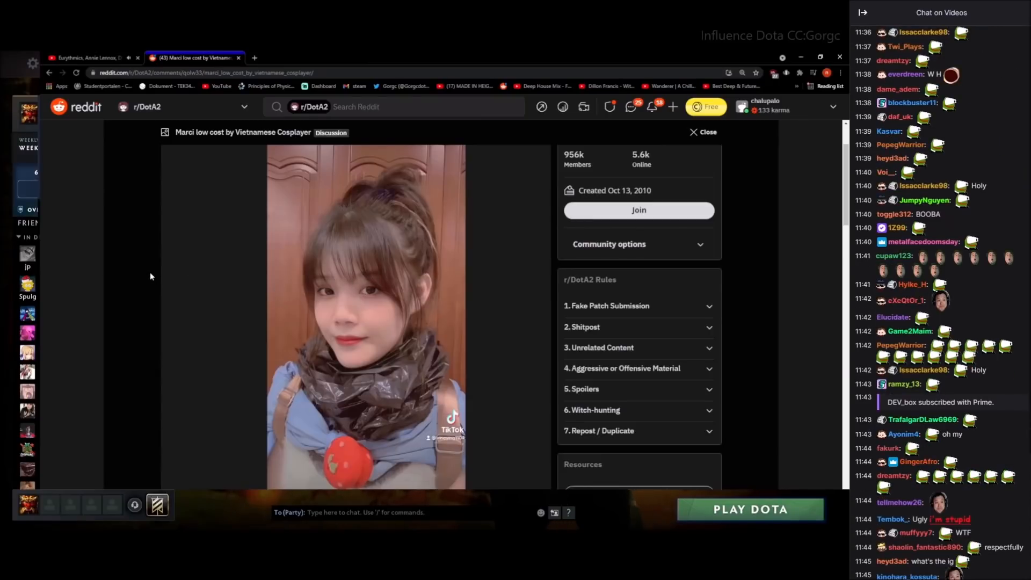
click(705, 131)
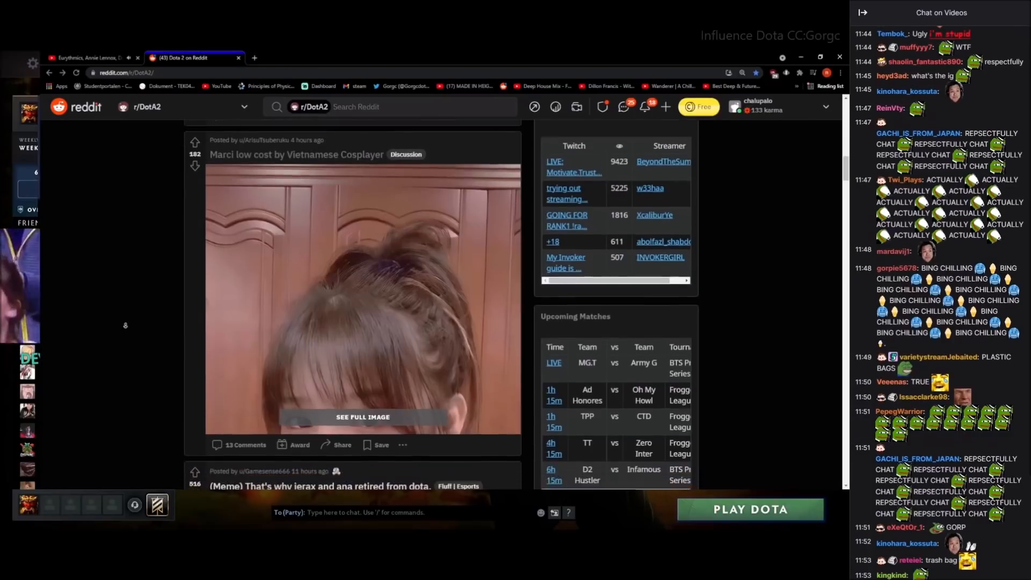
scroll(down, 3)
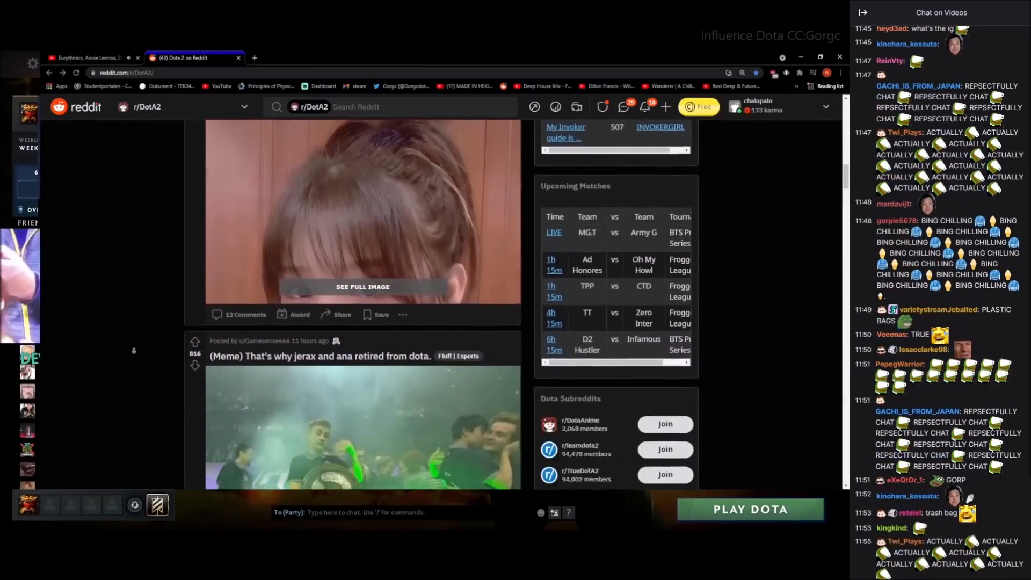
scroll(down, 3)
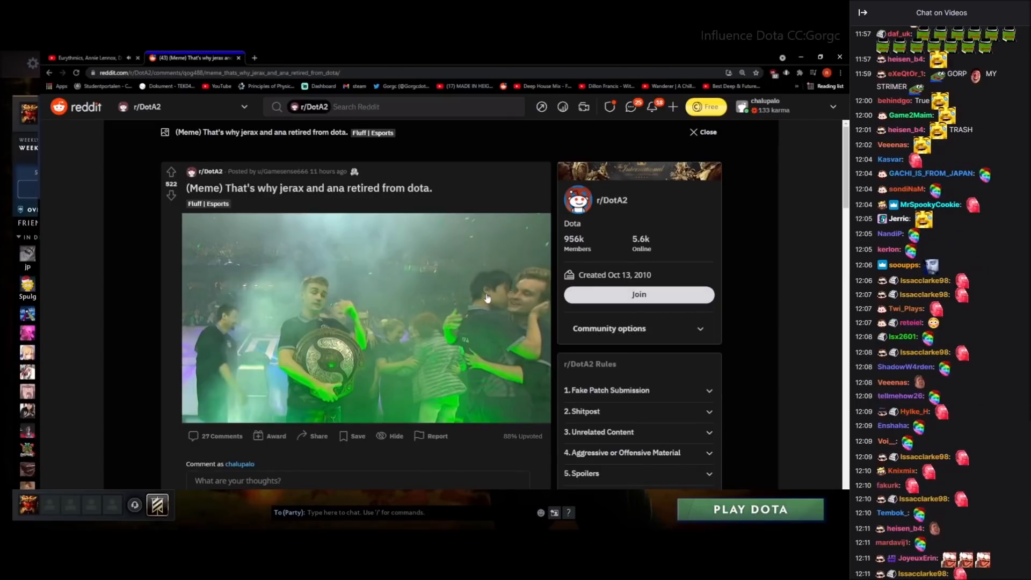
scroll(down, 3)
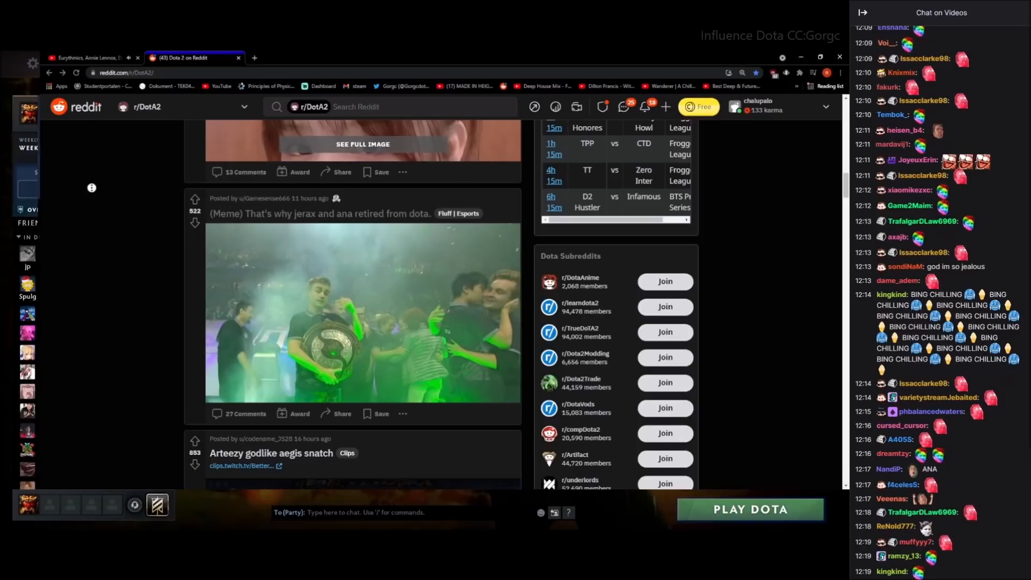
scroll(down, 3)
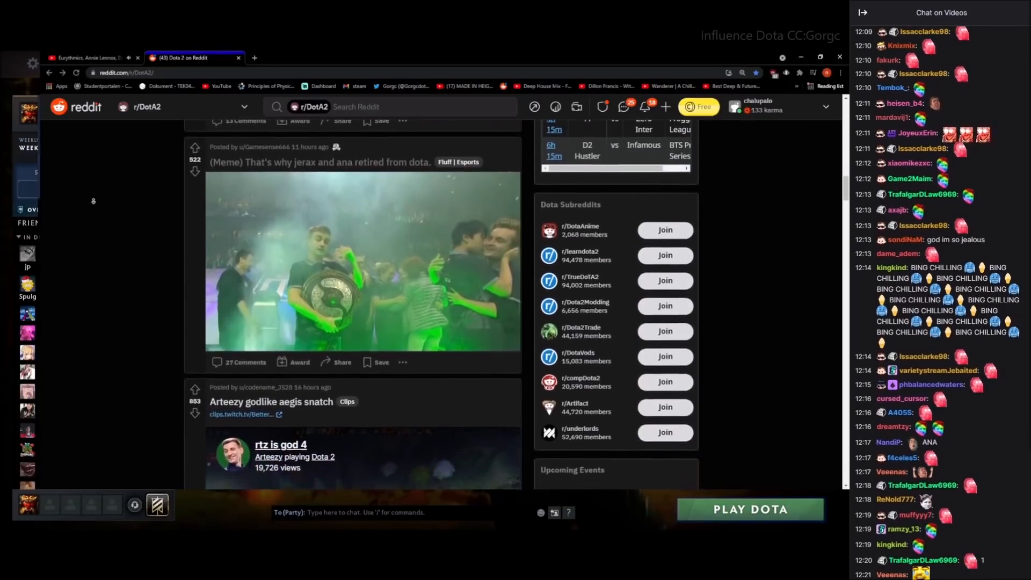
scroll(down, 3)
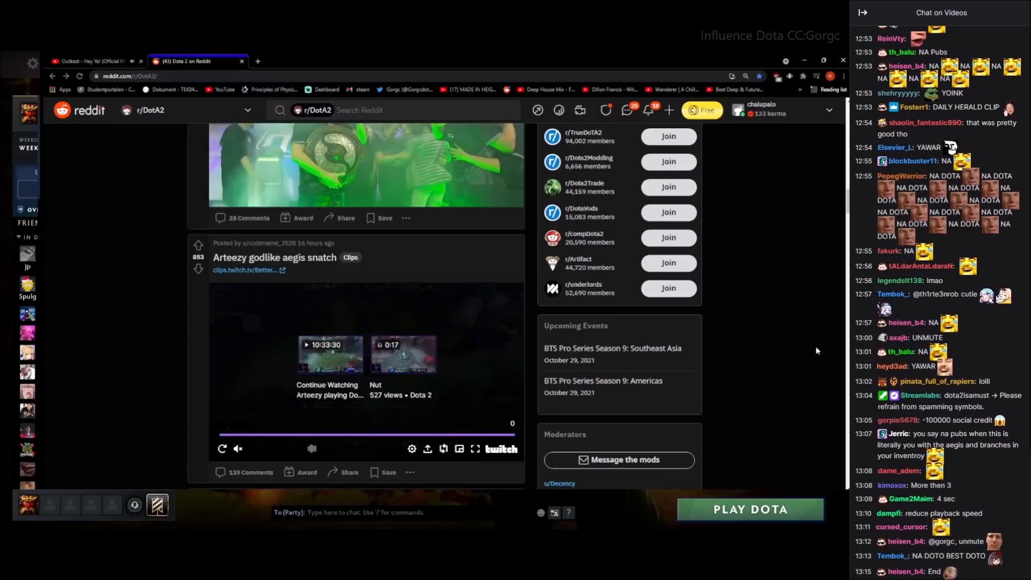
scroll(down, 3)
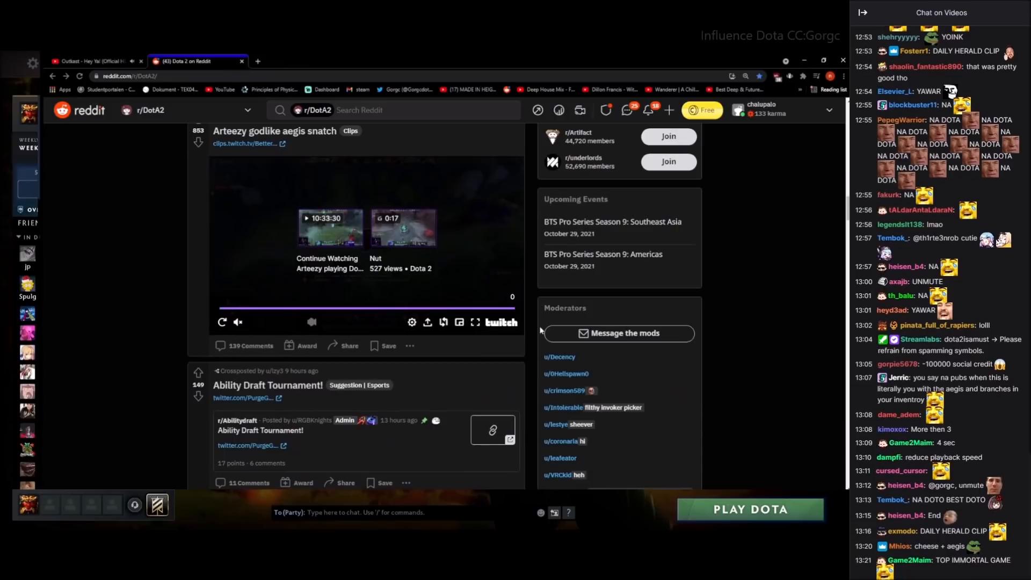
Open the Ability Draft Tournament post and scroll down through its comments
click(267, 384)
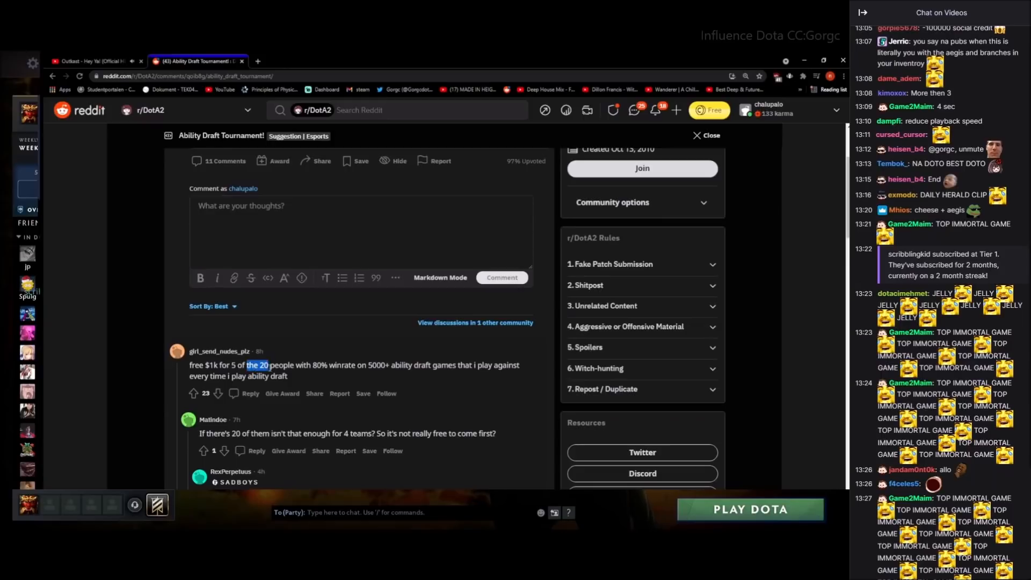
scroll(down, 3)
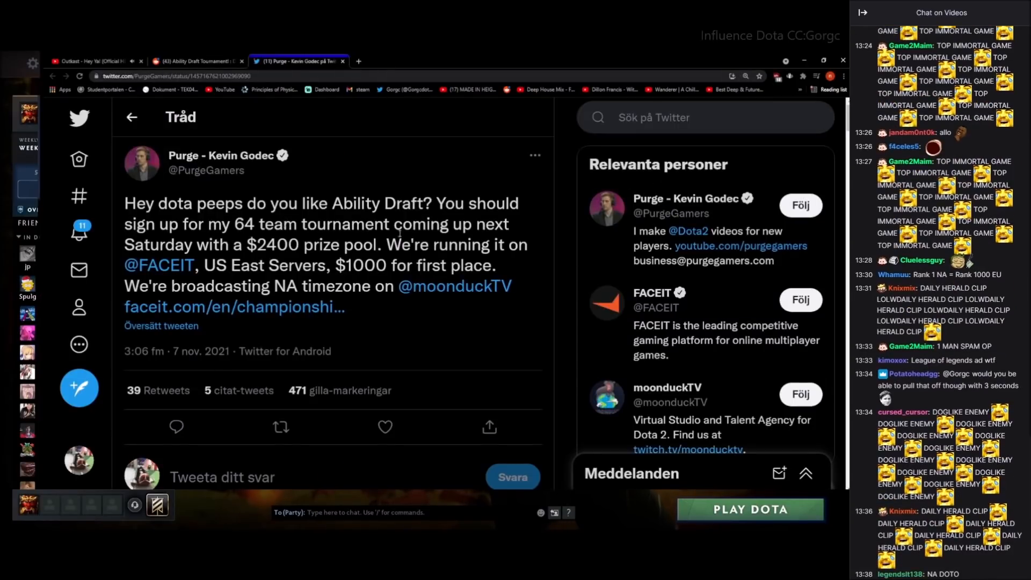
Read the 64-team Ability Draft tournament tweet, highlighting its first-place prize details
scroll(down, 3)
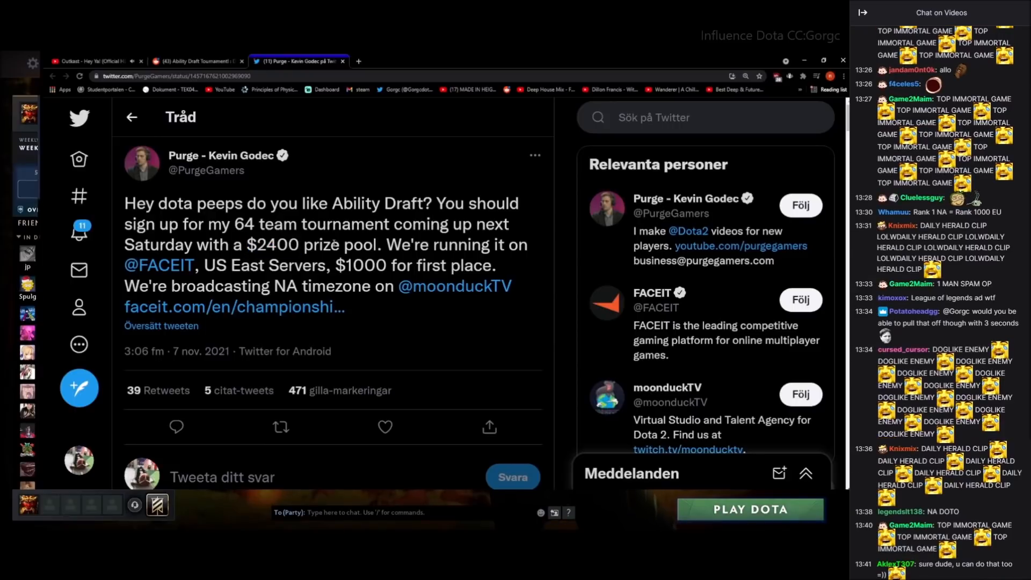
drag(231, 264, 368, 265)
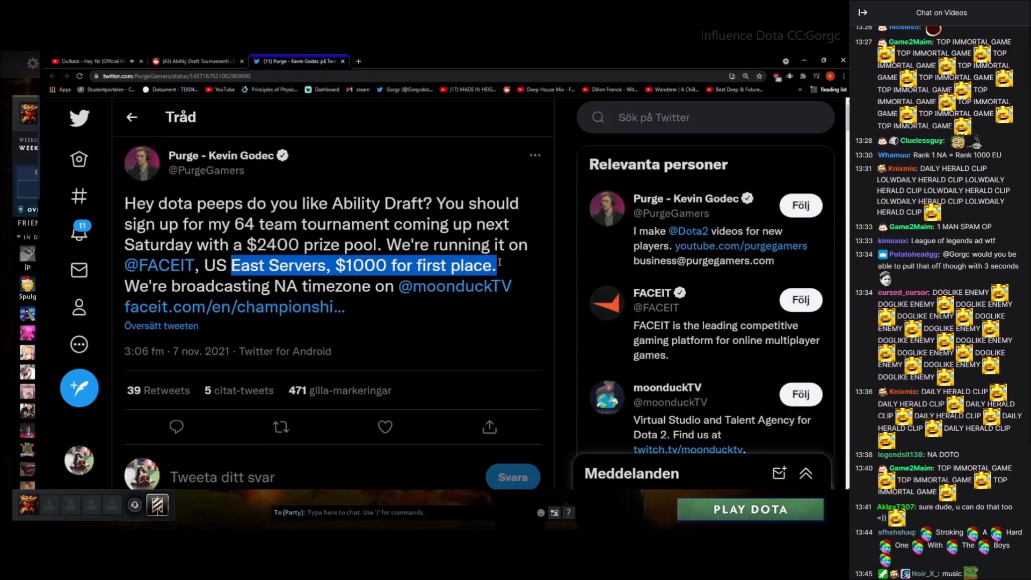
scroll(down, 3)
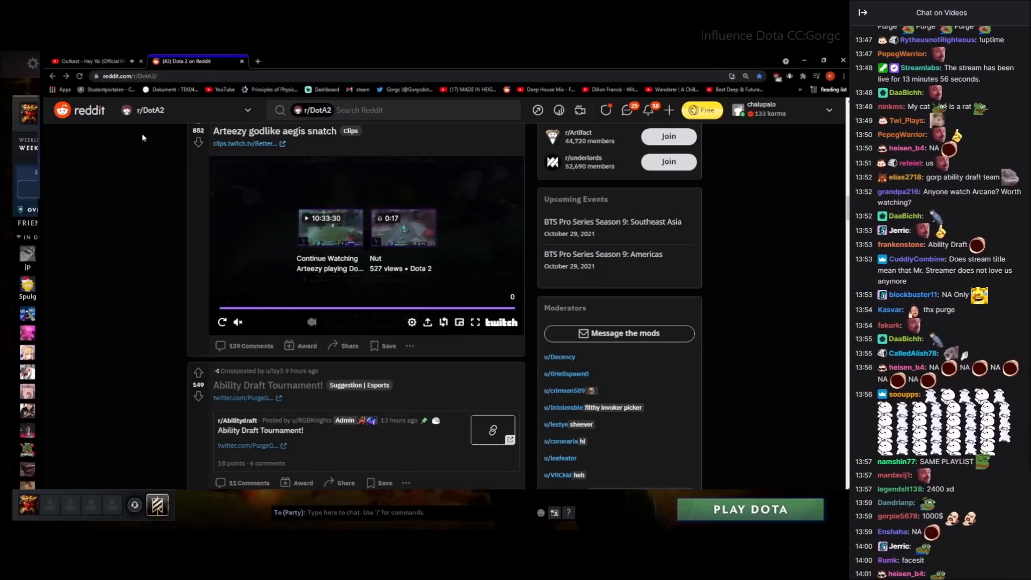
scroll(down, 3)
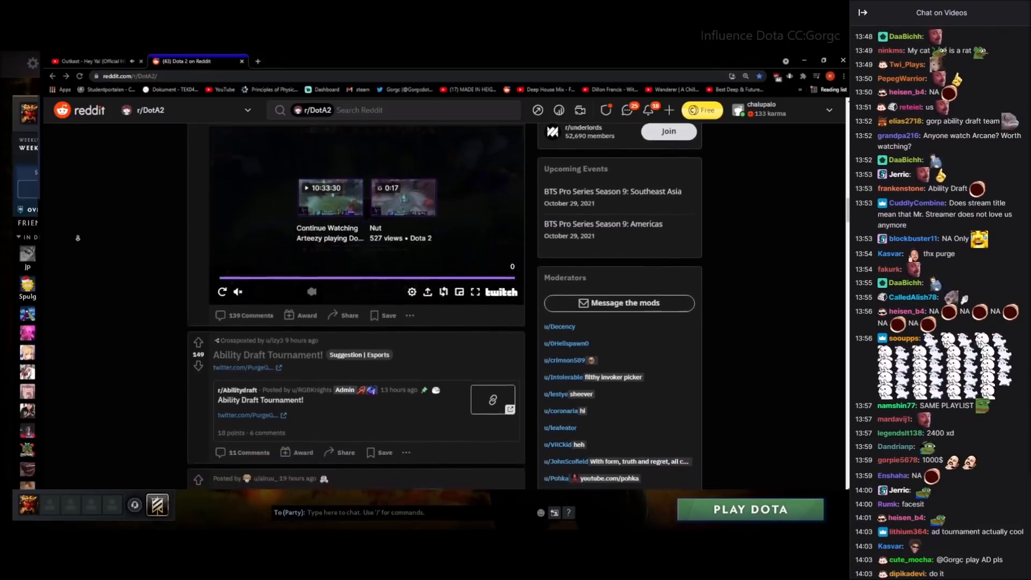
Open 'Account buyer playing on rank 41', read its comments, and follow the wasd.tv/werdex link
scroll(down, 3)
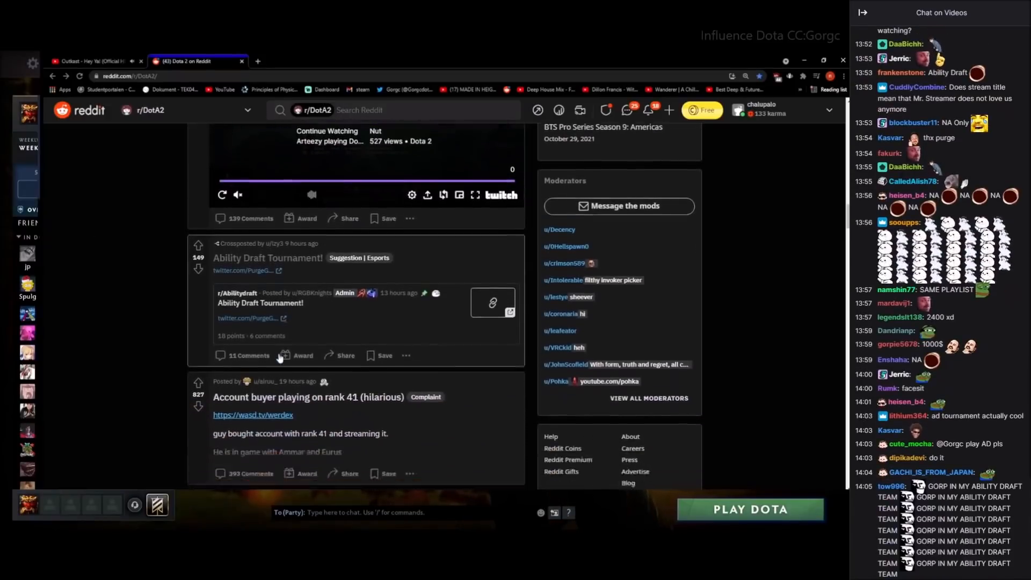
click(307, 396)
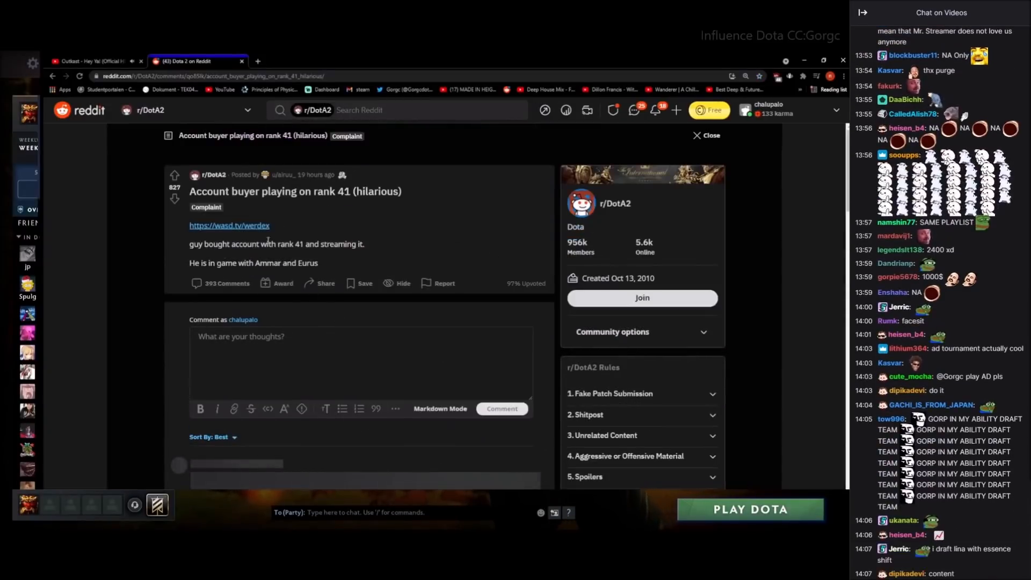
drag(242, 263, 317, 262)
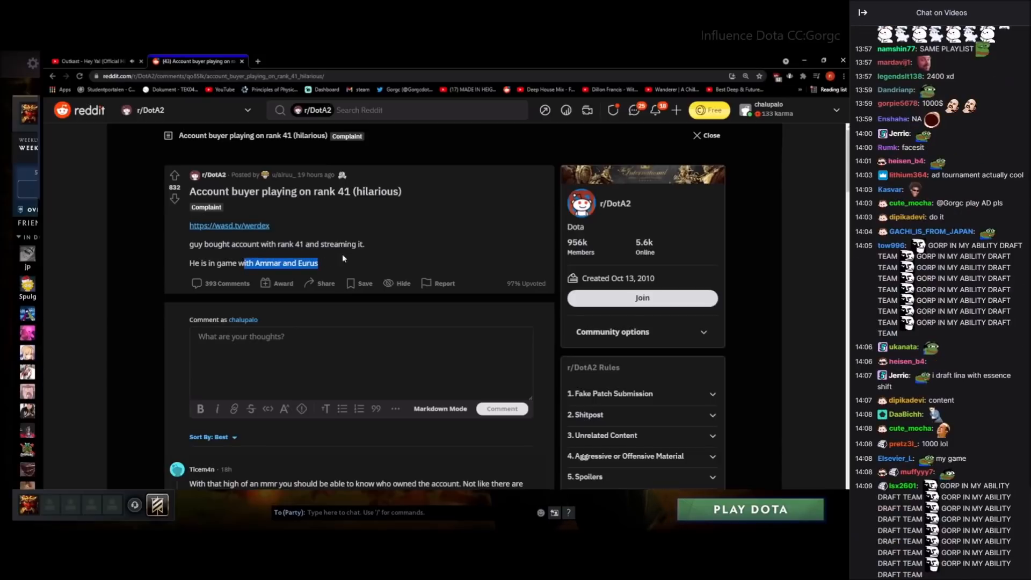
scroll(down, 3)
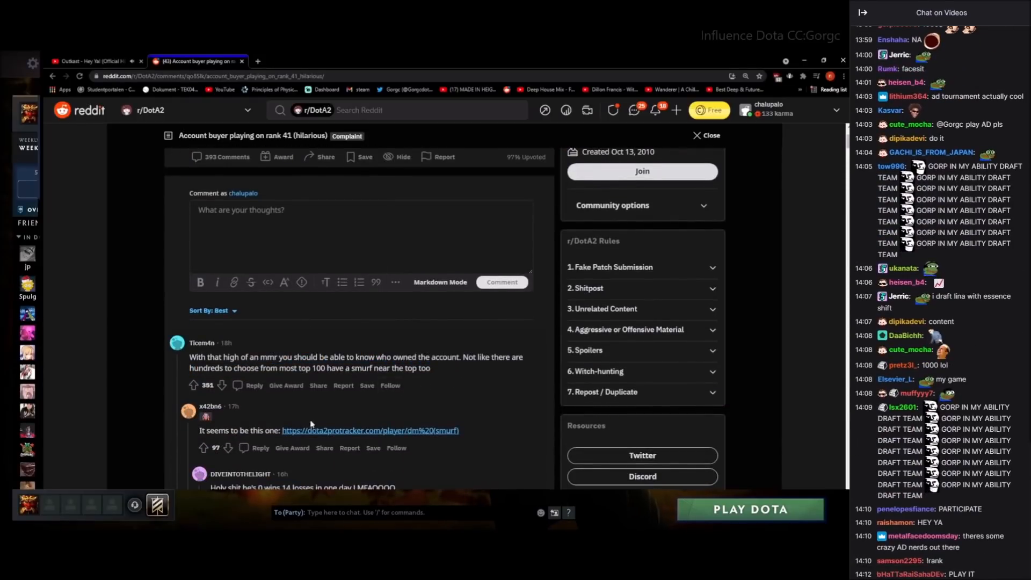
scroll(down, 3)
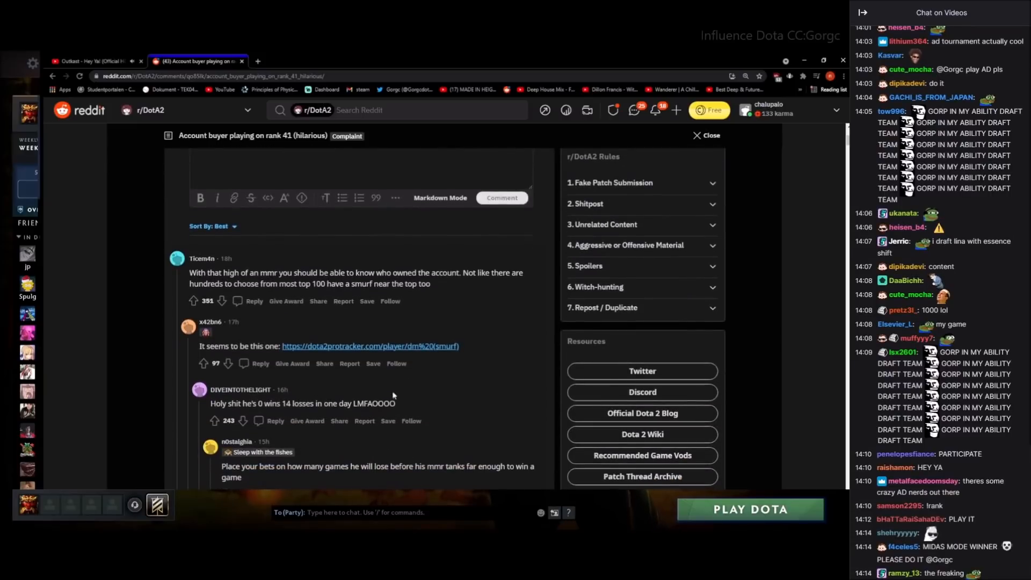
scroll(up, 3)
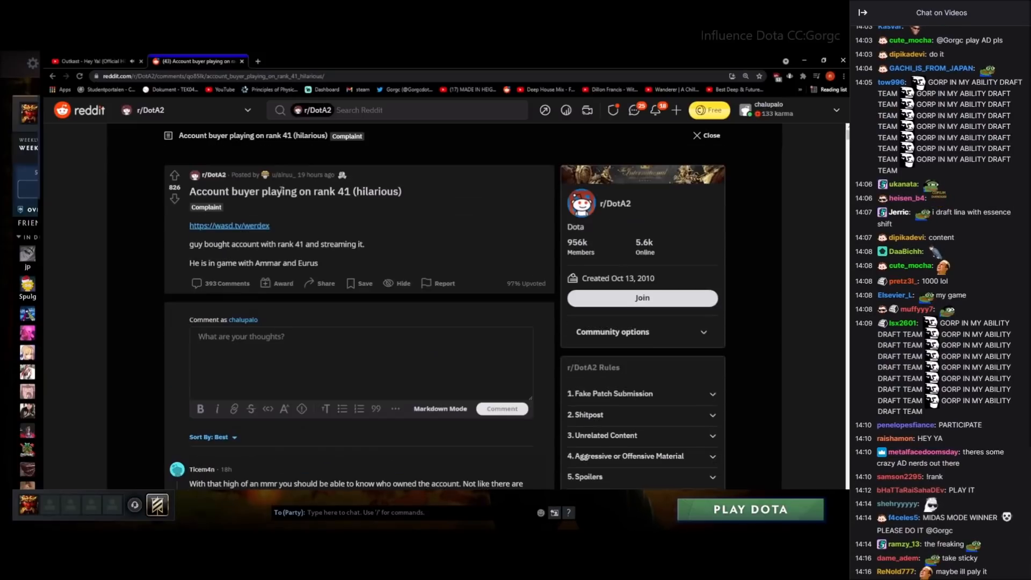
click(229, 225)
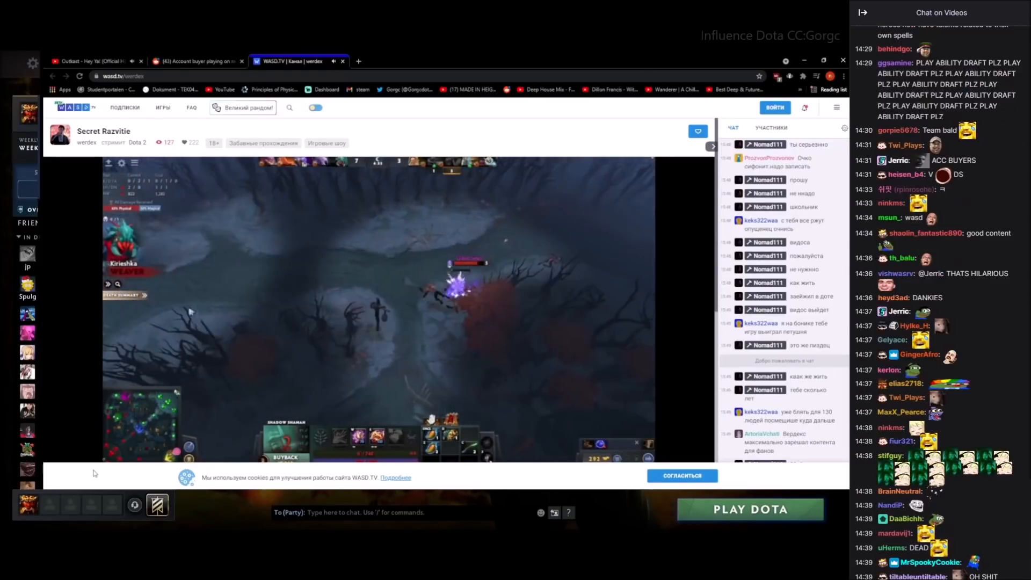
Watch the werdex Dota 2 stream on WASD.TV, then pause it
click(92, 60)
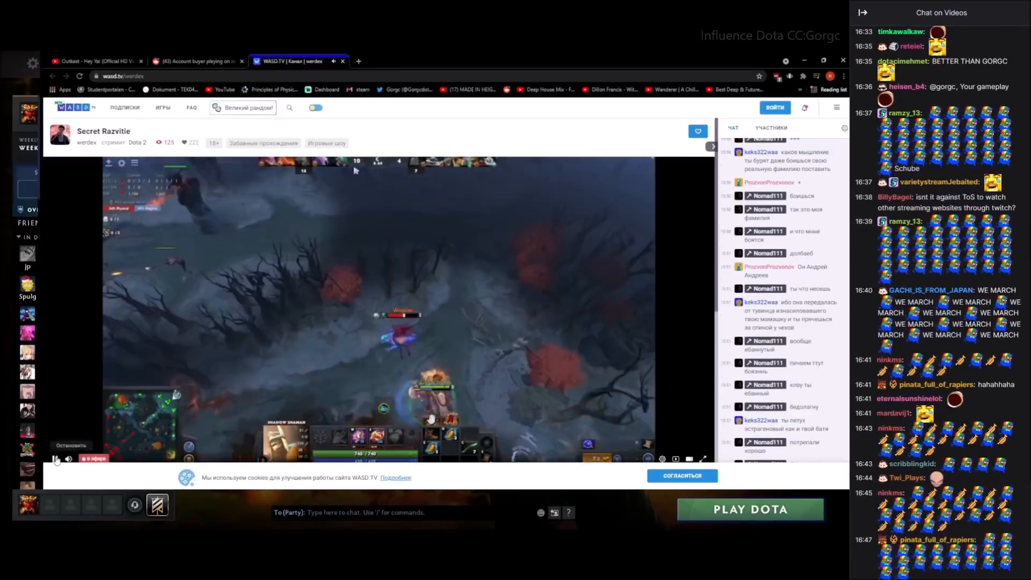
click(56, 458)
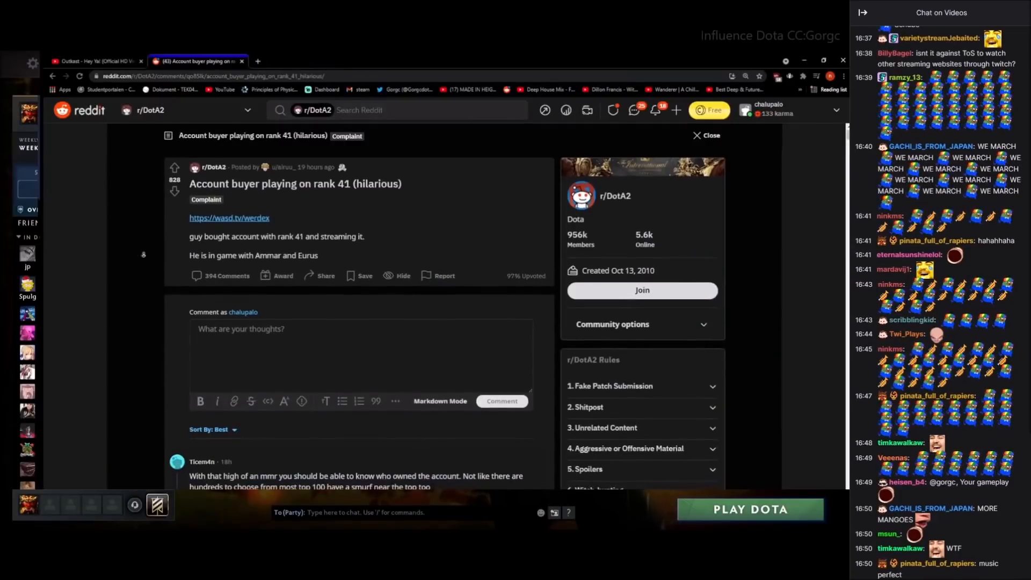
Scroll through dm (smurf)'s list of recent lost matches on DOTA2ProTracker
scroll(down, 3)
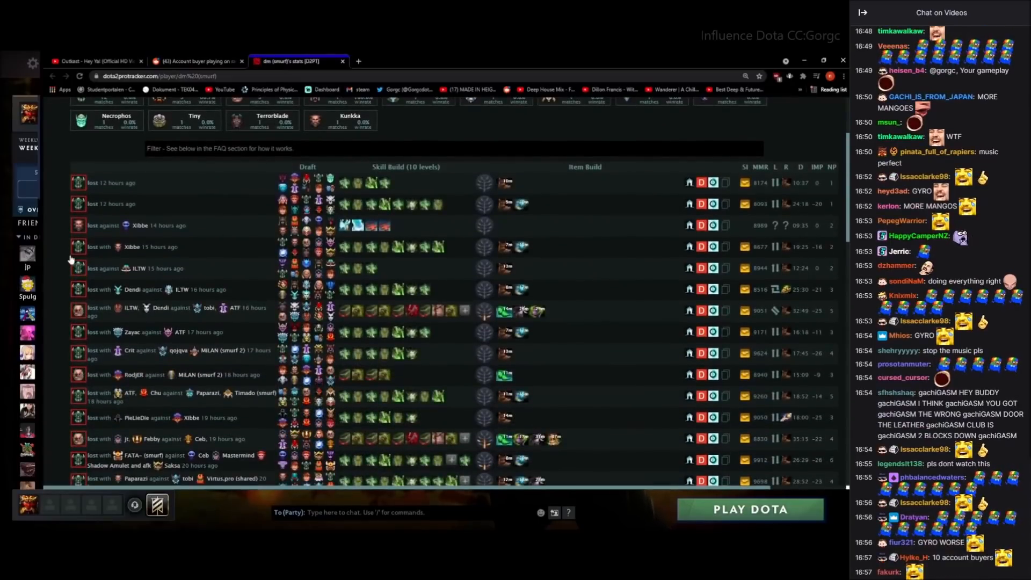
scroll(down, 3)
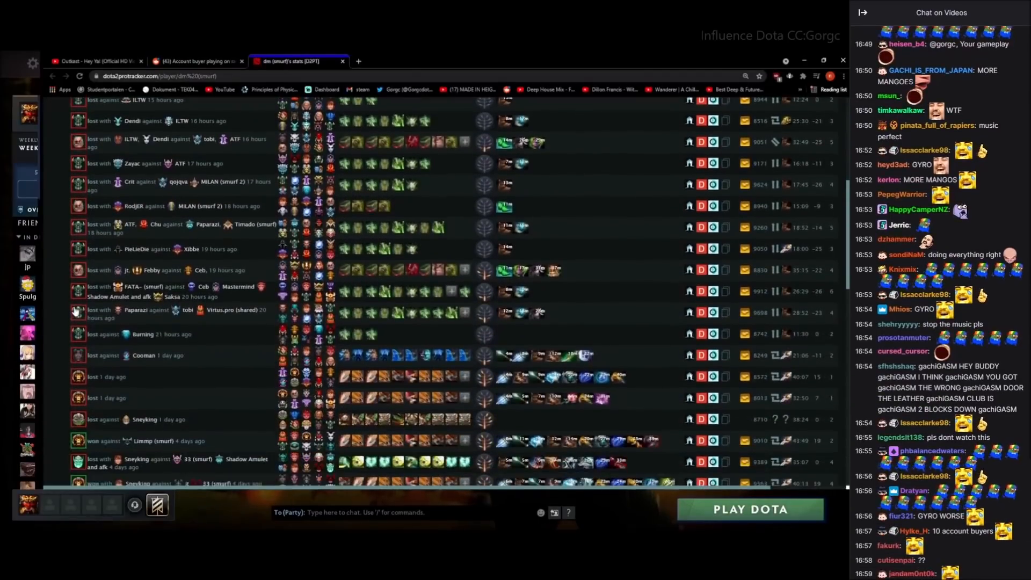
scroll(down, 3)
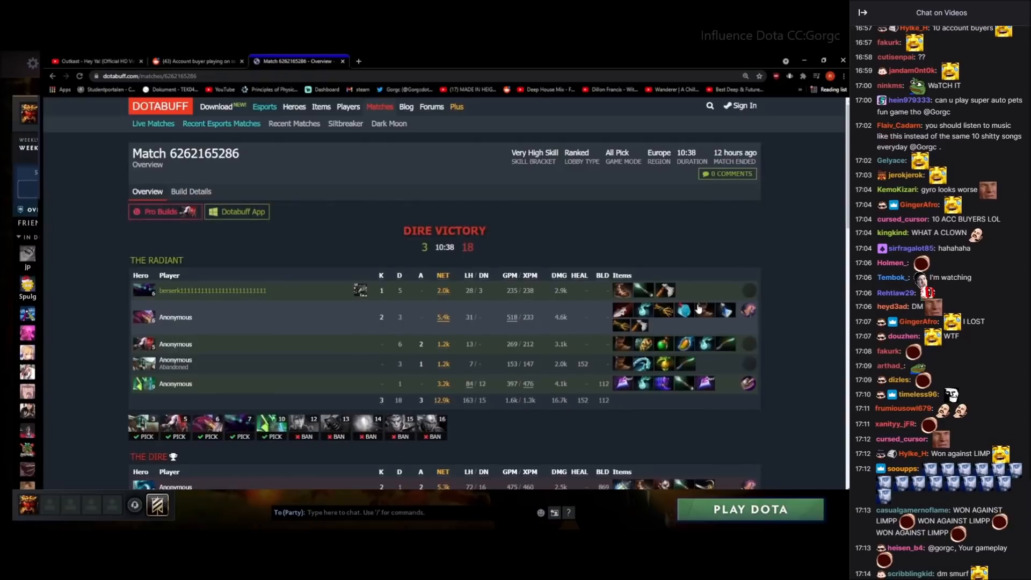
scroll(down, 3)
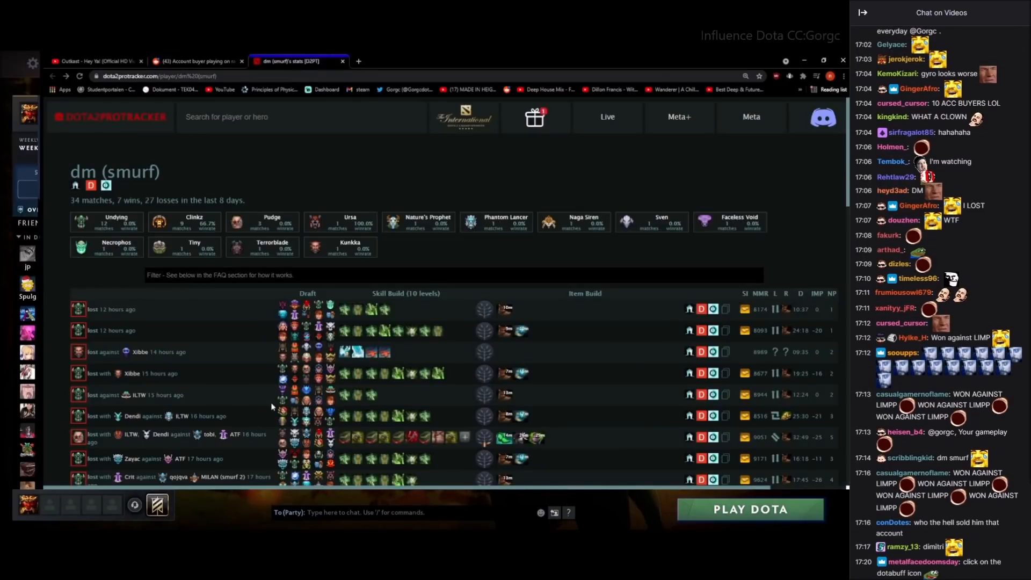
Review dm (smurf)'s 34-match, 27-loss stats page, then return to the Reddit discussion
scroll(down, 3)
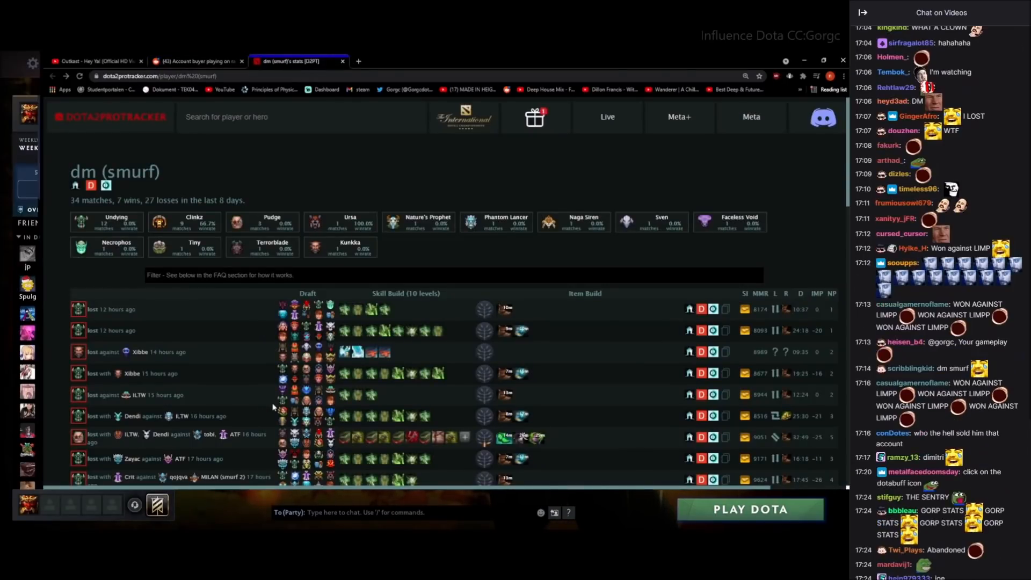
scroll(down, 3)
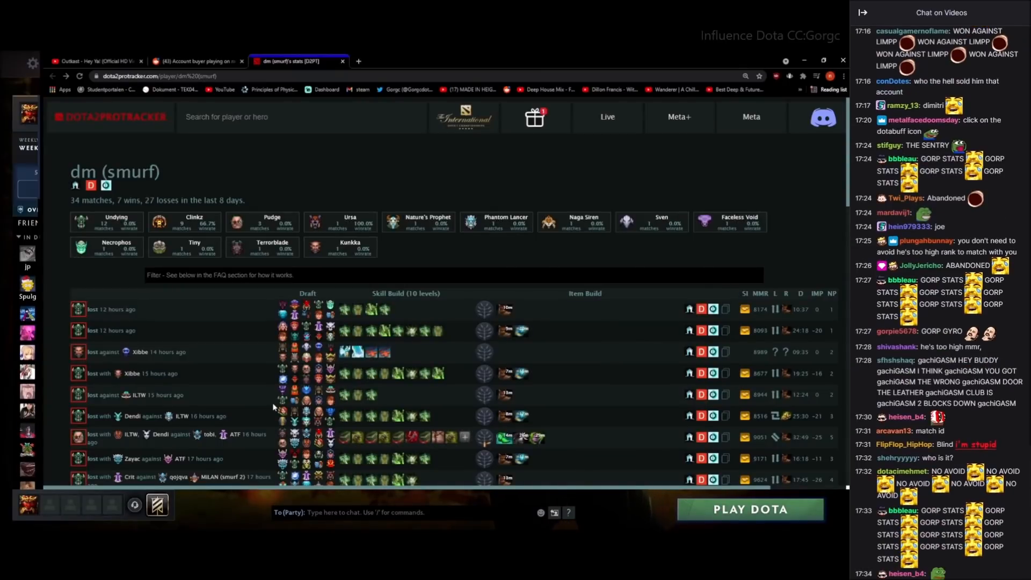
scroll(down, 3)
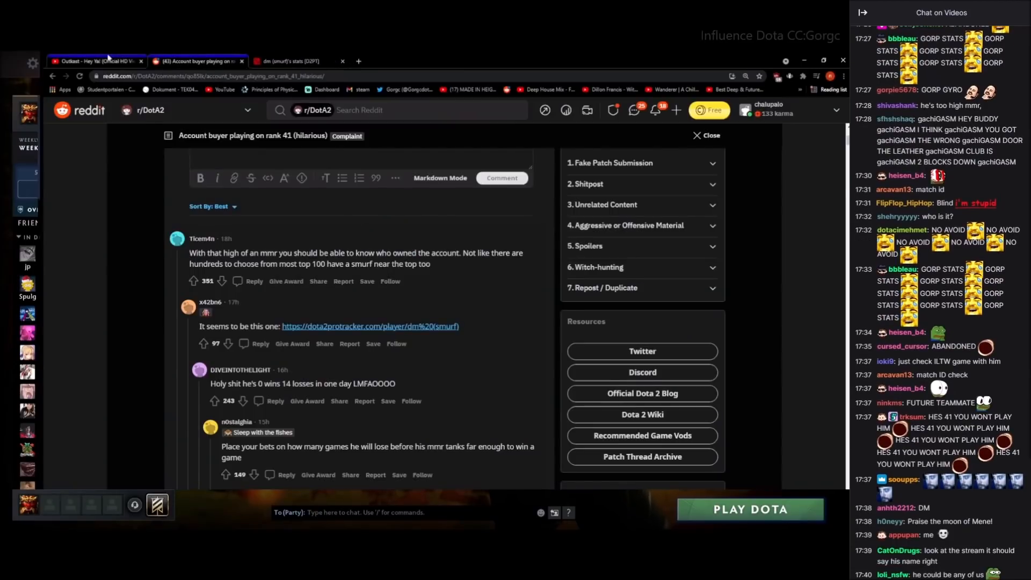
click(296, 60)
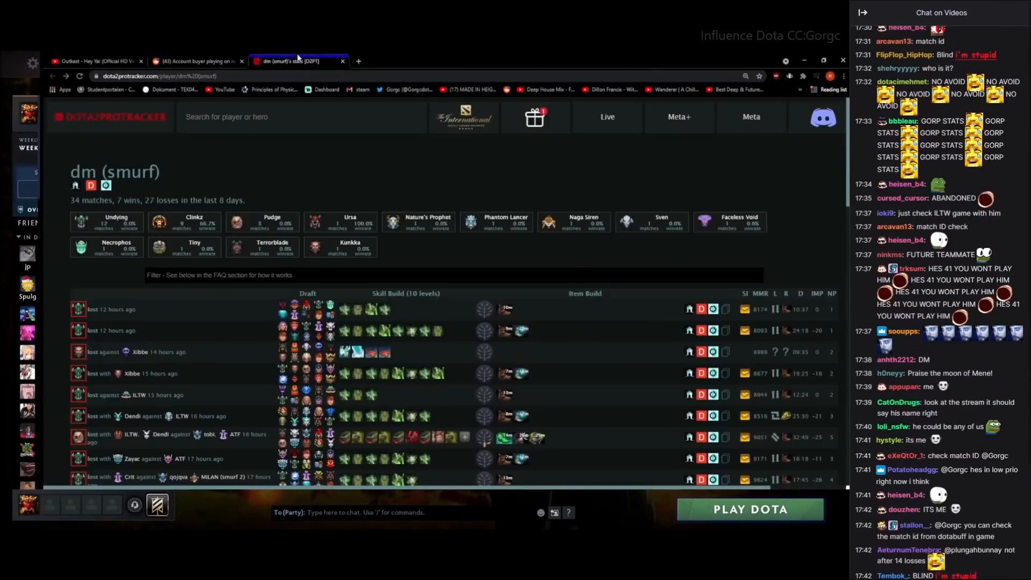
click(194, 61)
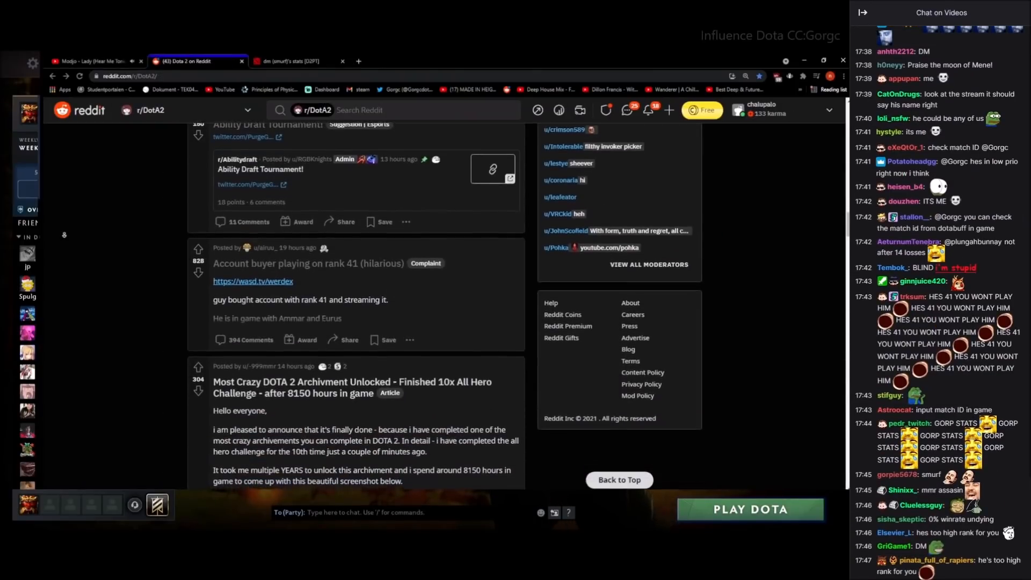
Scroll the r/DotA2 feed past the 10x All Hero Challenge post to the 'Marci after knowing she isnt MVP' post
scroll(down, 3)
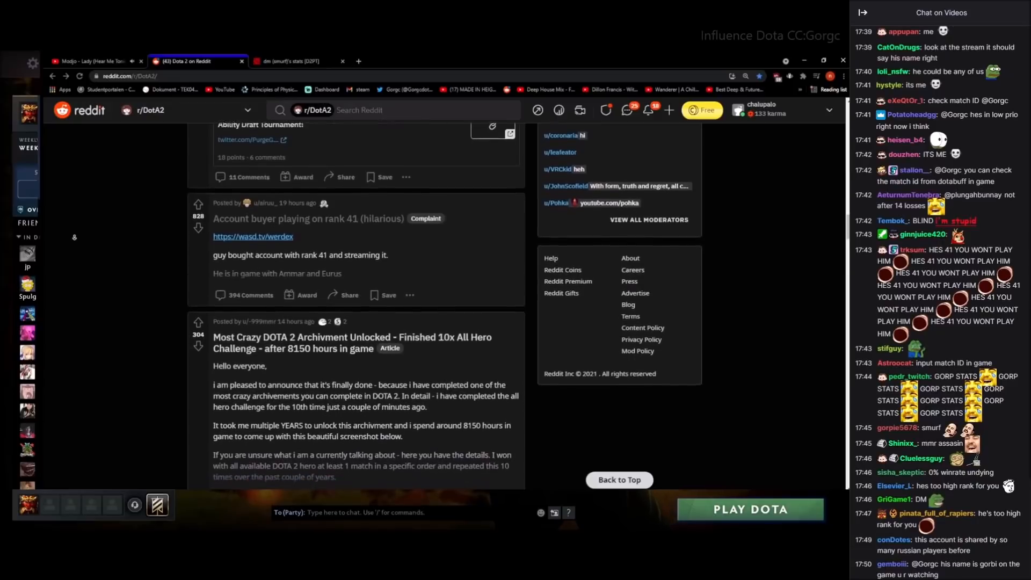
scroll(down, 3)
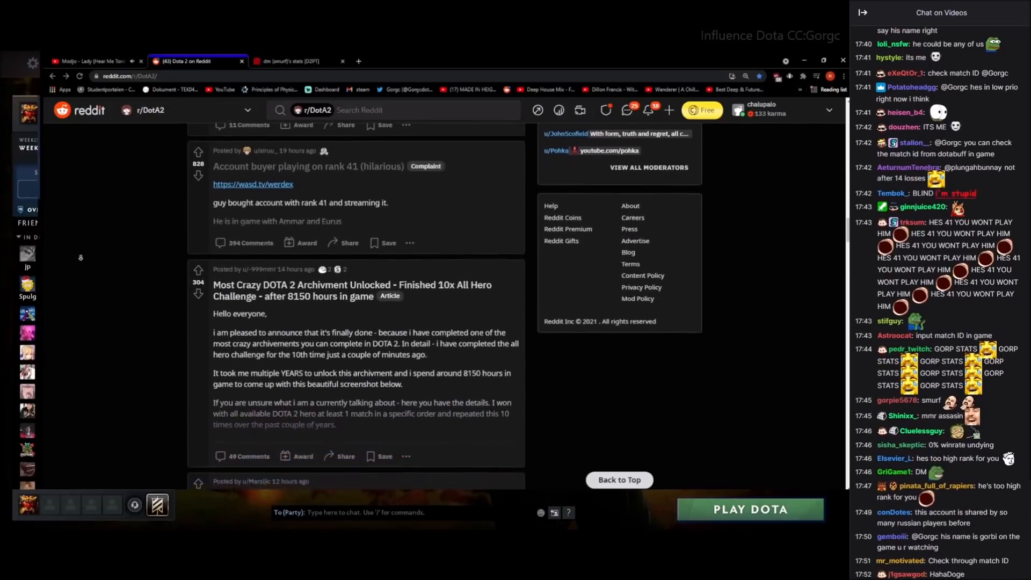
scroll(down, 3)
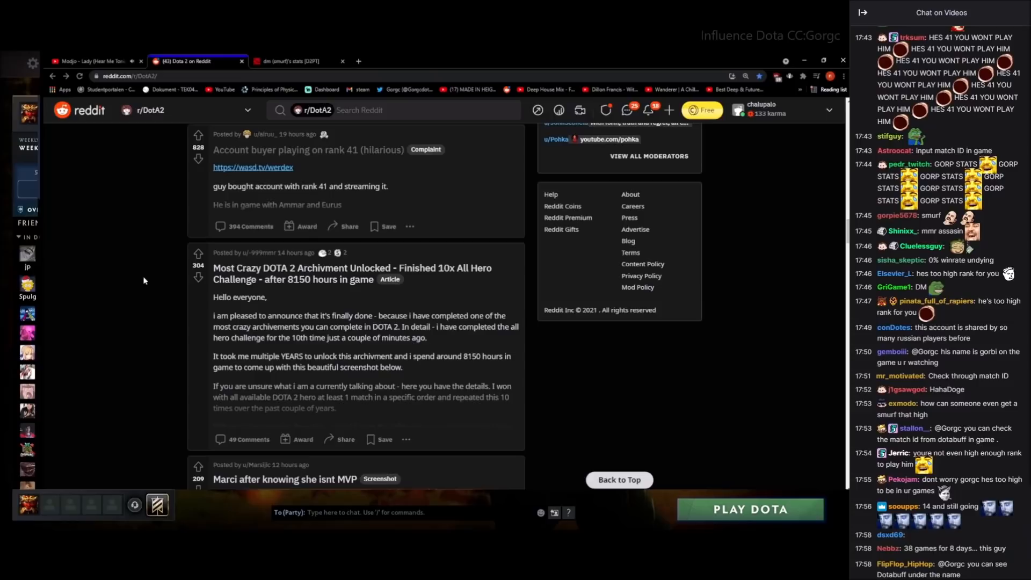
scroll(down, 3)
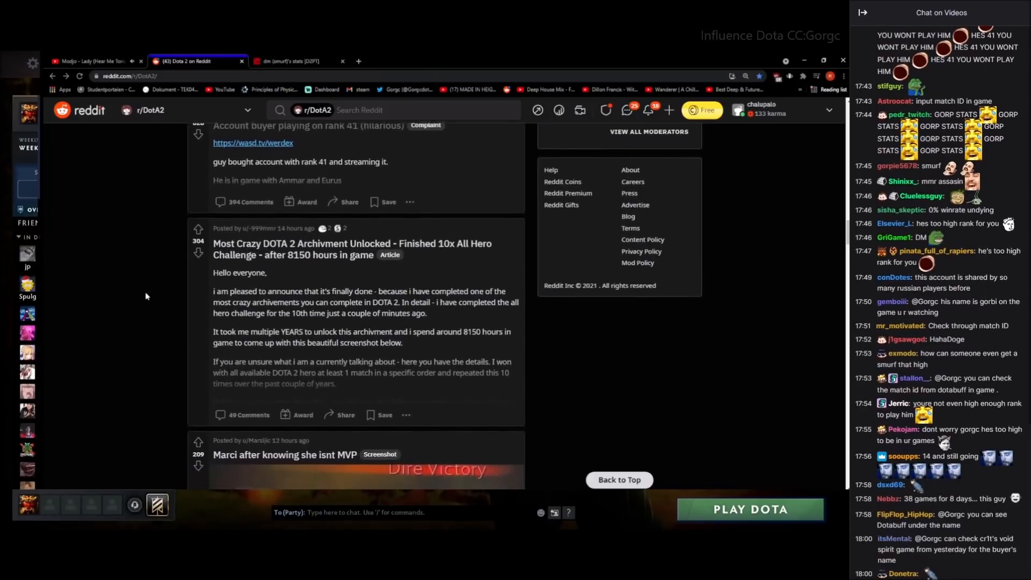
scroll(down, 3)
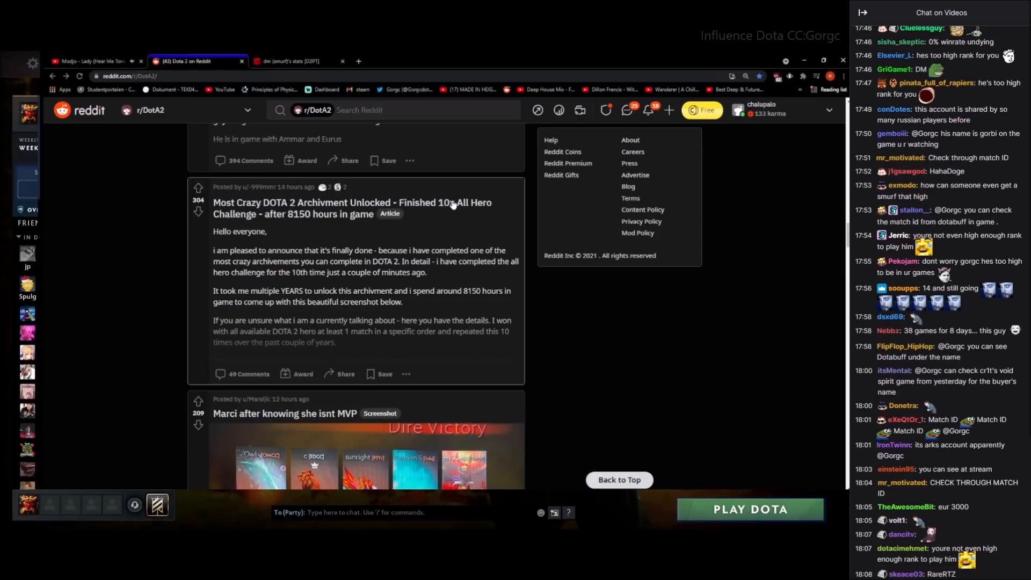
scroll(down, 3)
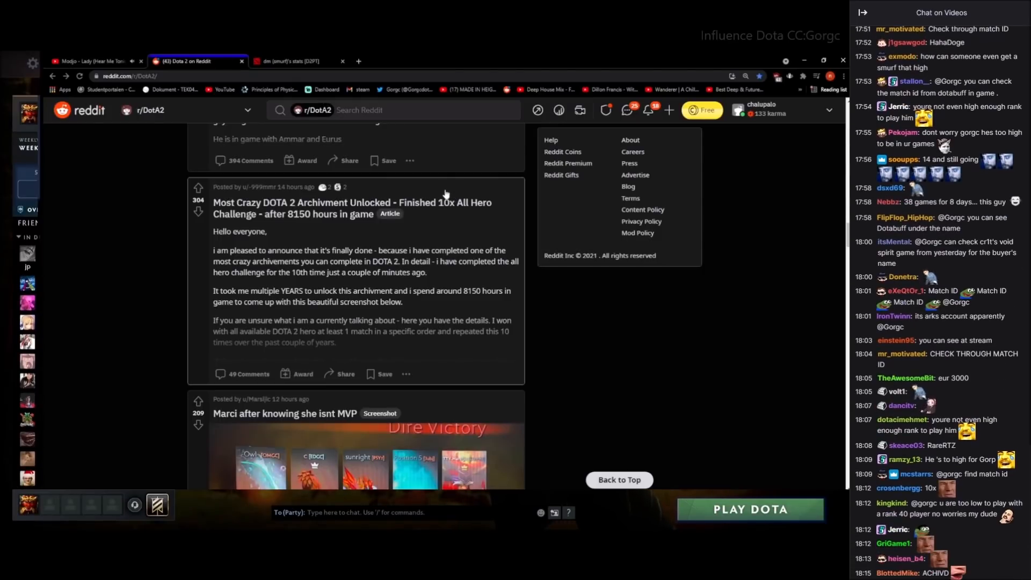
scroll(down, 3)
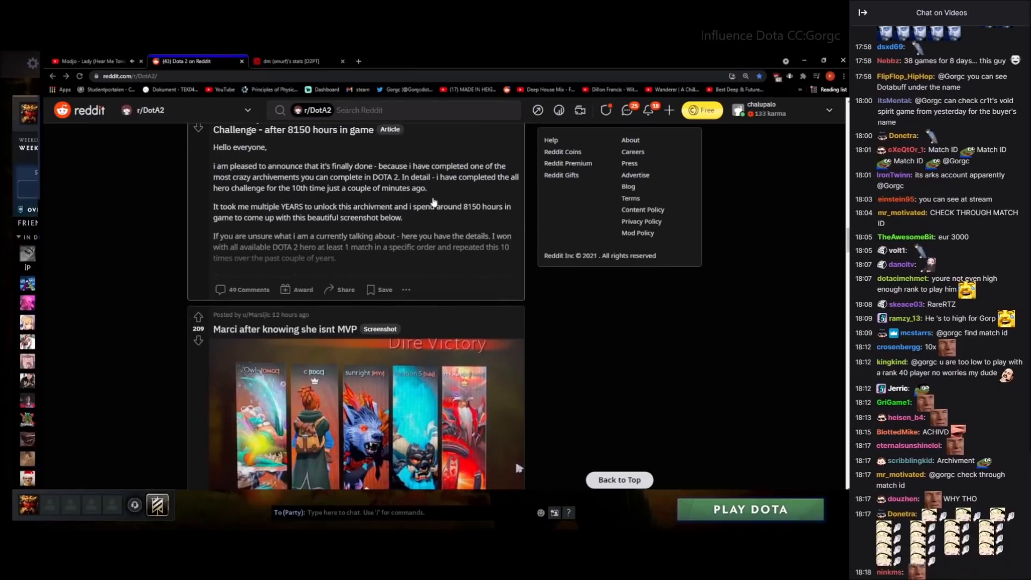
scroll(down, 3)
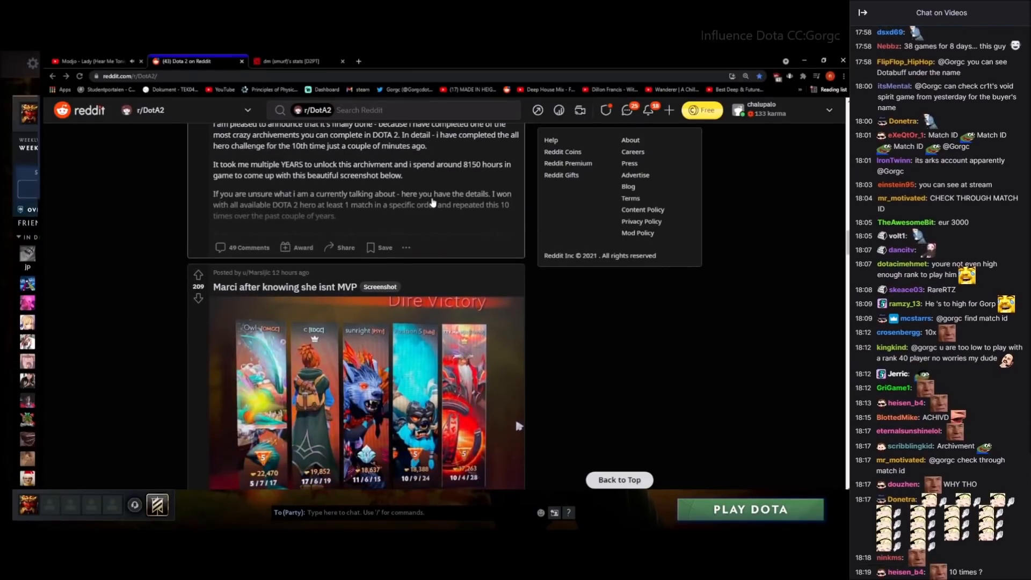
scroll(down, 3)
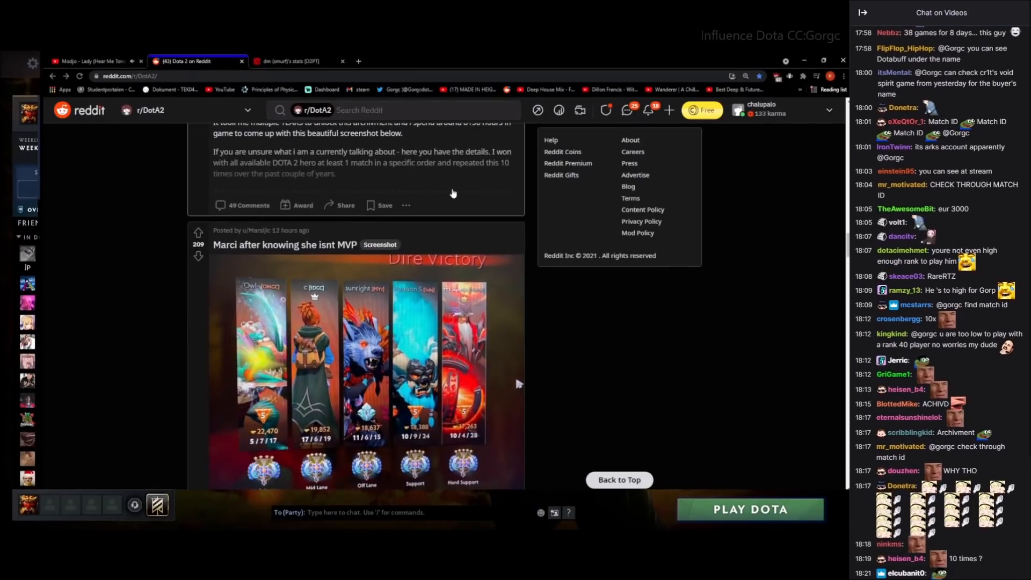
scroll(down, 3)
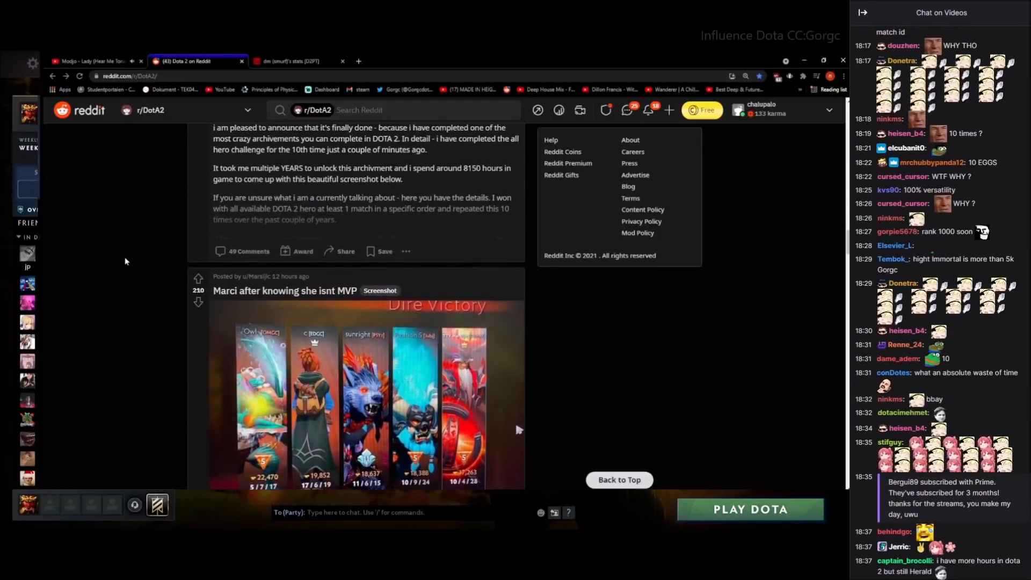
scroll(down, 3)
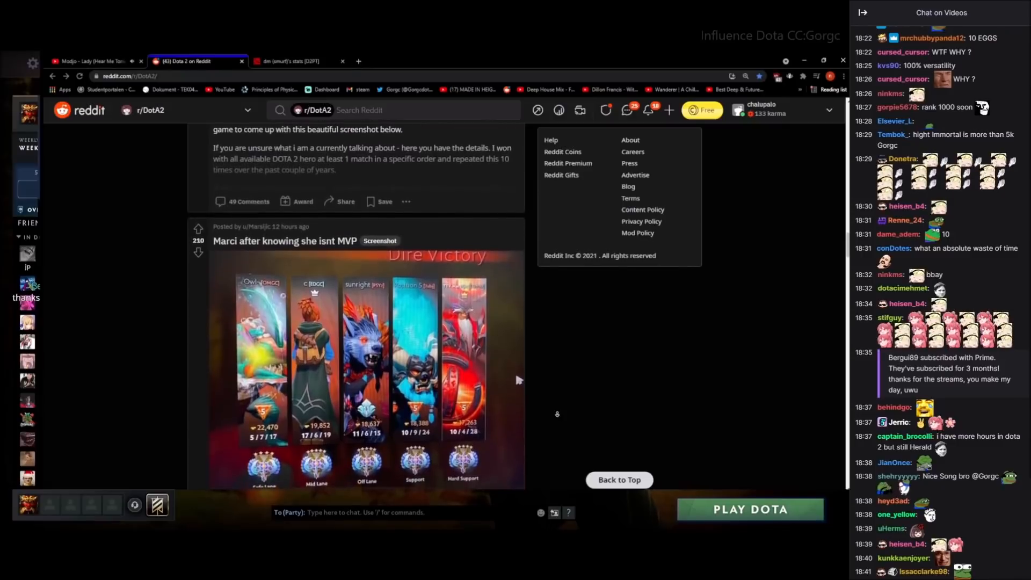
scroll(down, 3)
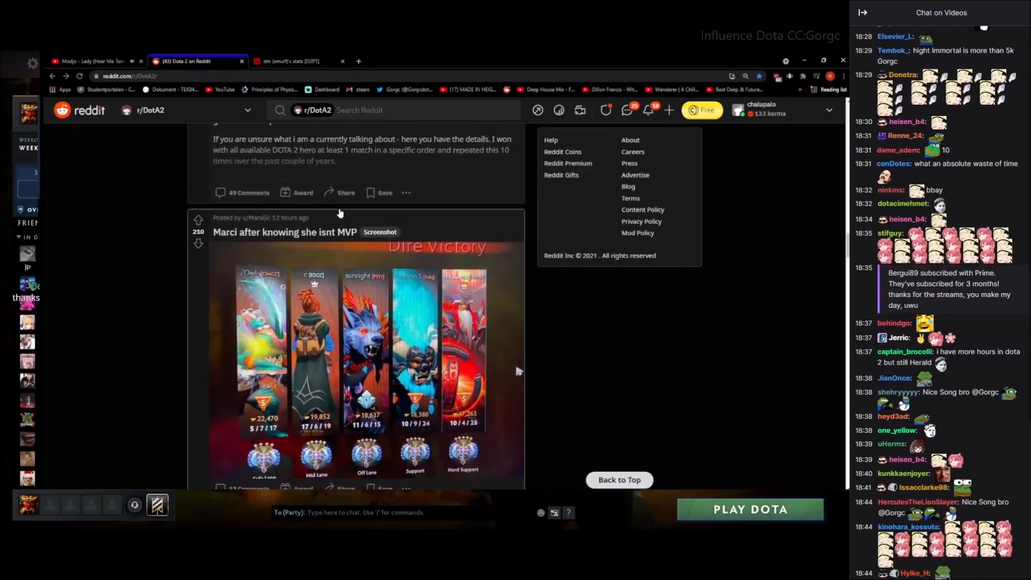